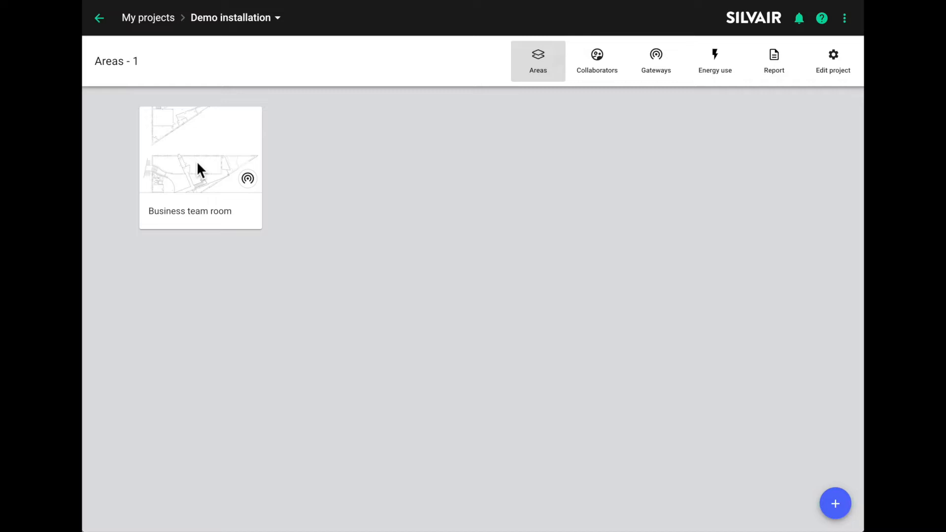
mouse_move(198, 182)
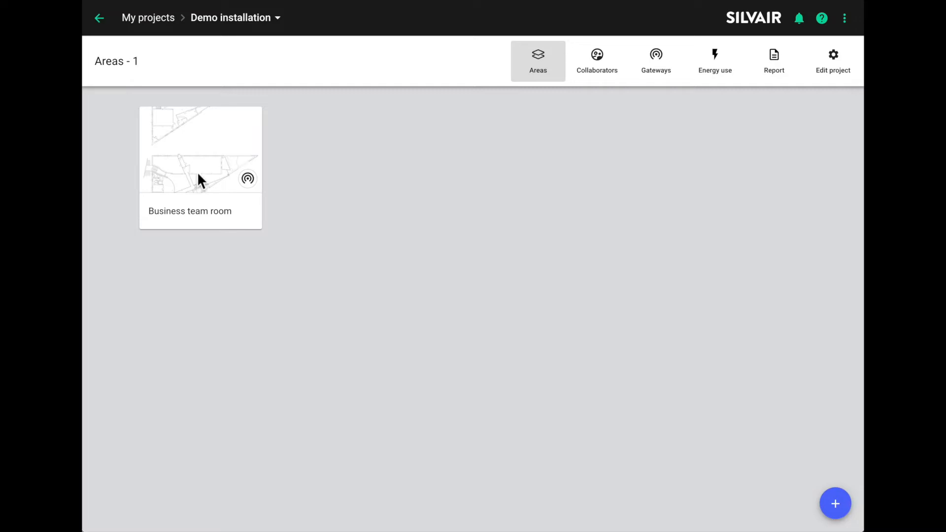
- Open the Business team room area card to view its floor plan
left_click(200, 149)
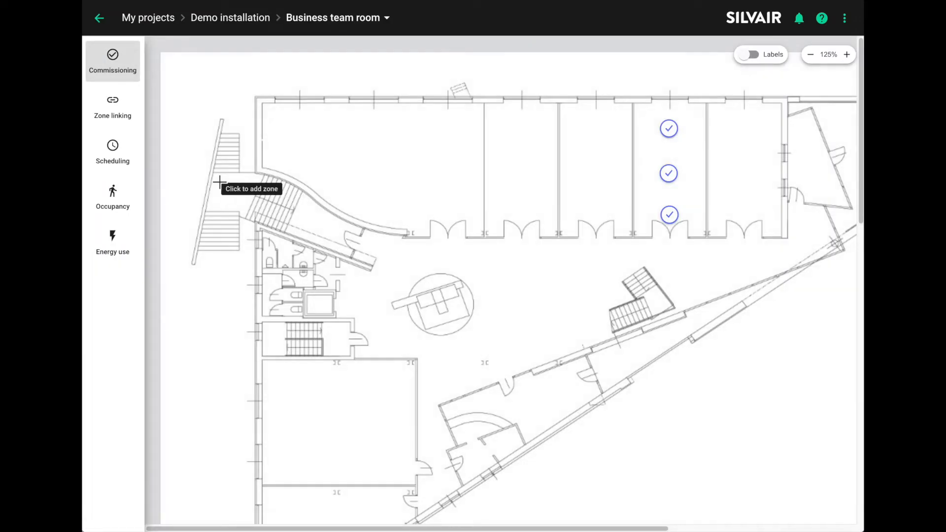
mouse_move(627, 178)
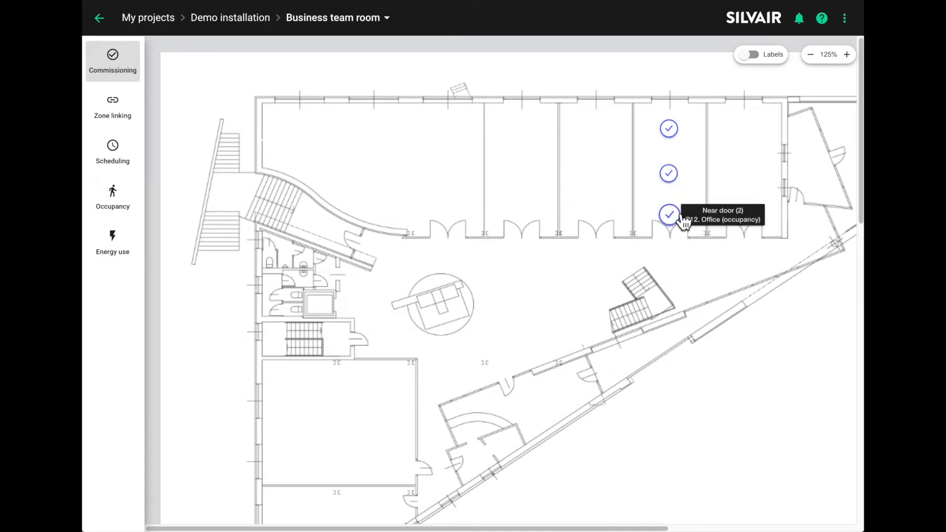
- Open the Near door (2) zone's Energy Use tab and its New fixtures list
left_click(668, 215)
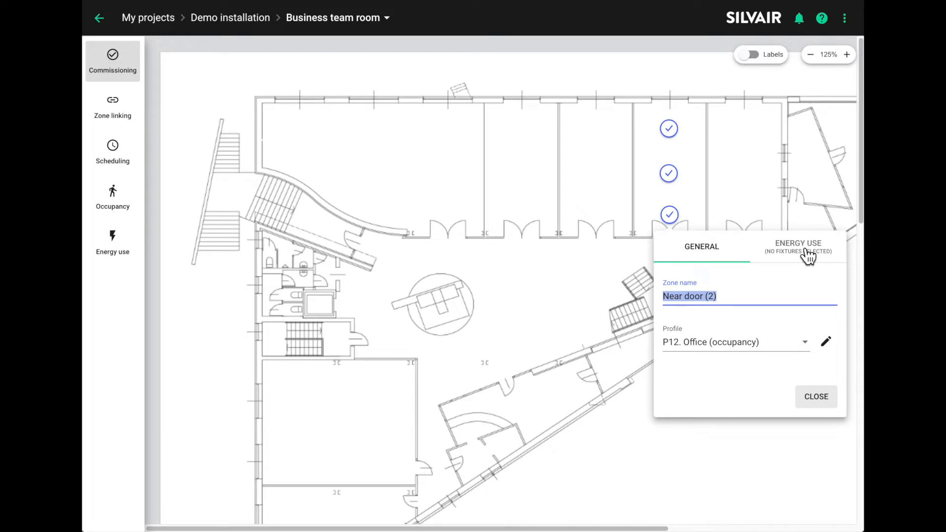
left_click(798, 246)
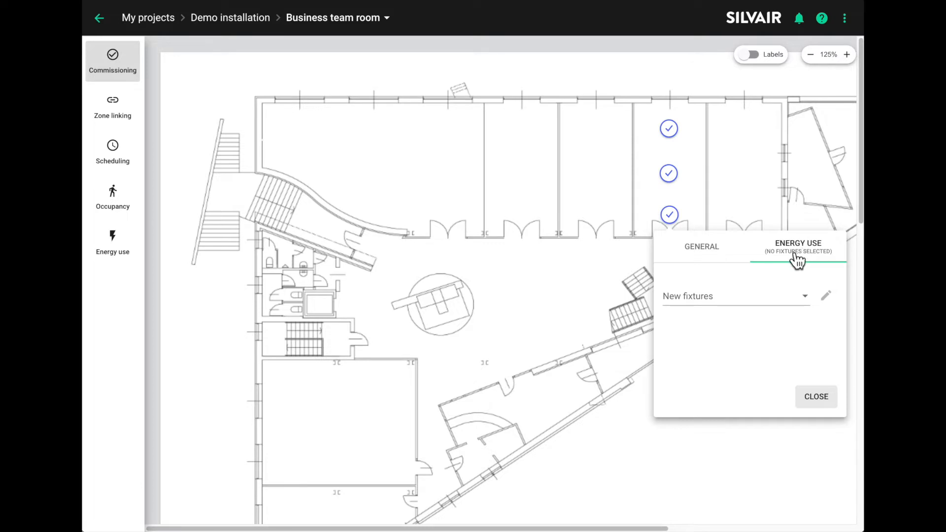
left_click(734, 295)
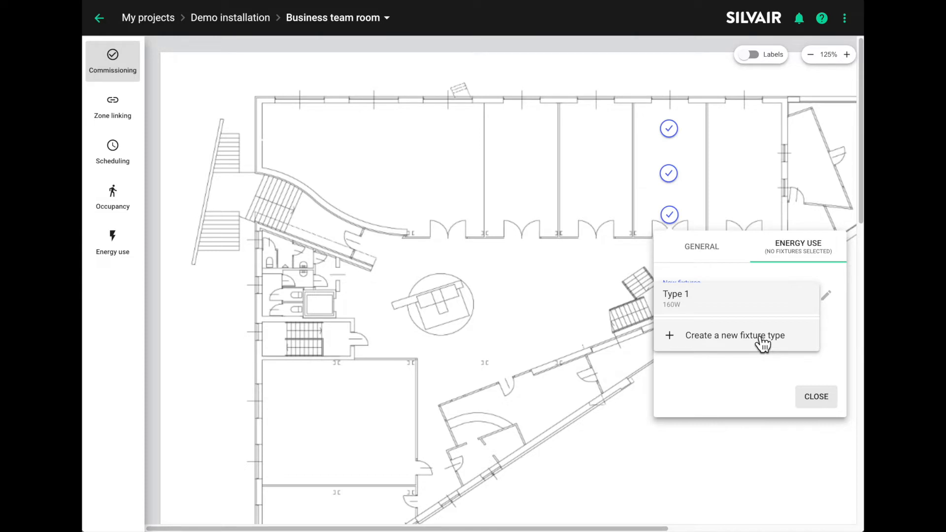
- Draft a new fixture type named 'Type 2', then cancel it
left_click(734, 336)
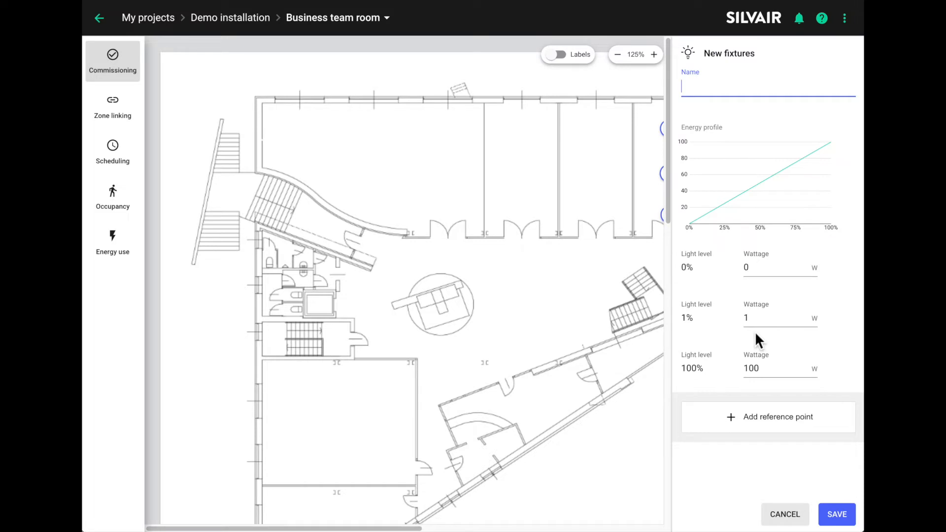
type("Type 2")
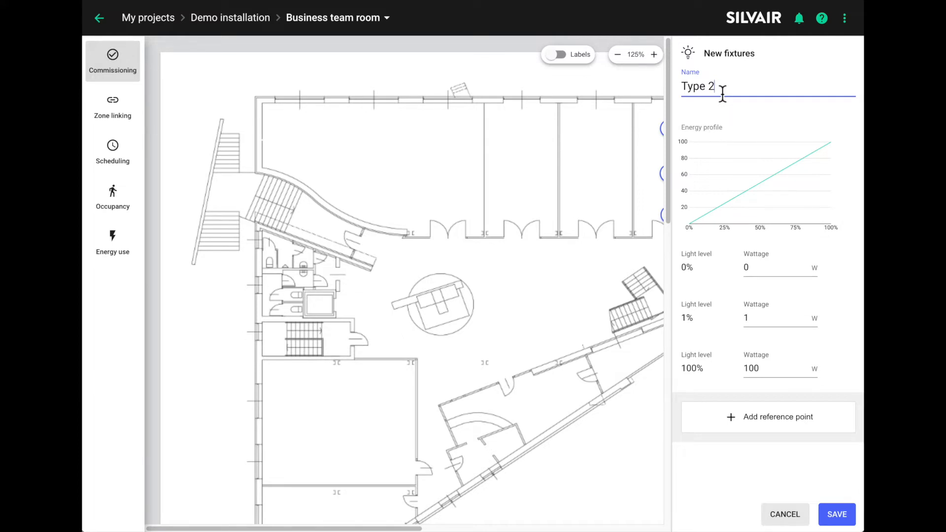
mouse_move(741, 199)
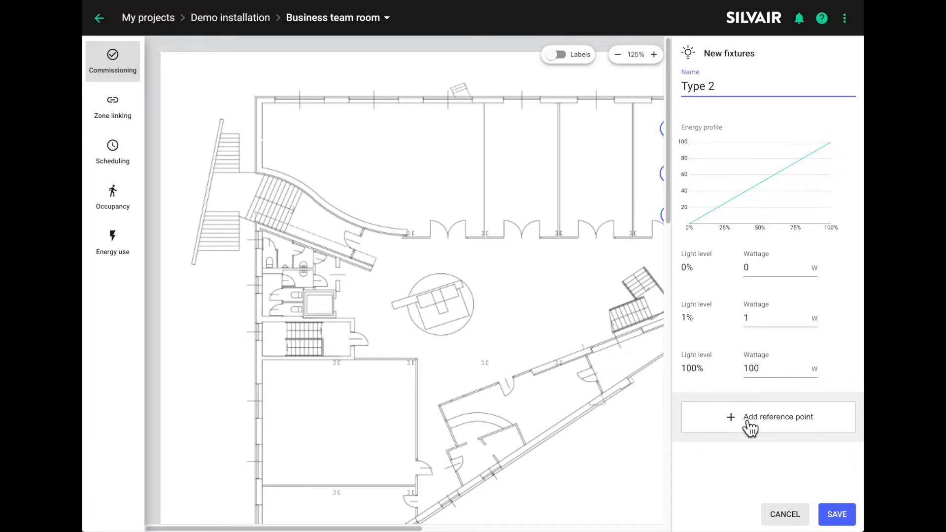
mouse_move(774, 496)
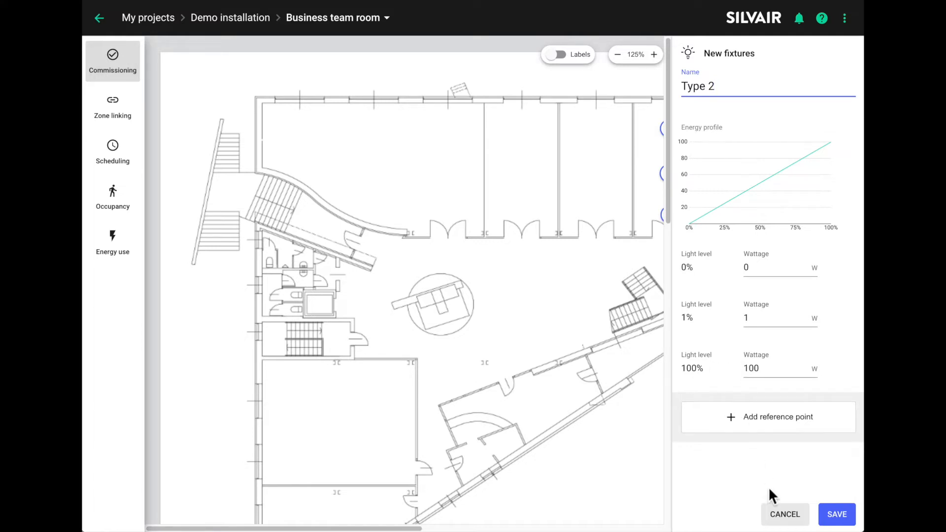
mouse_move(774, 487)
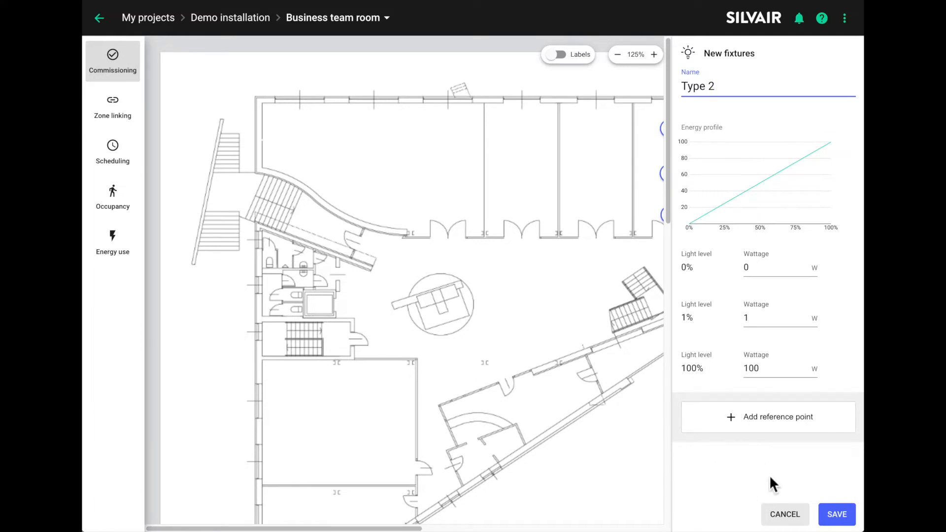
left_click(784, 514)
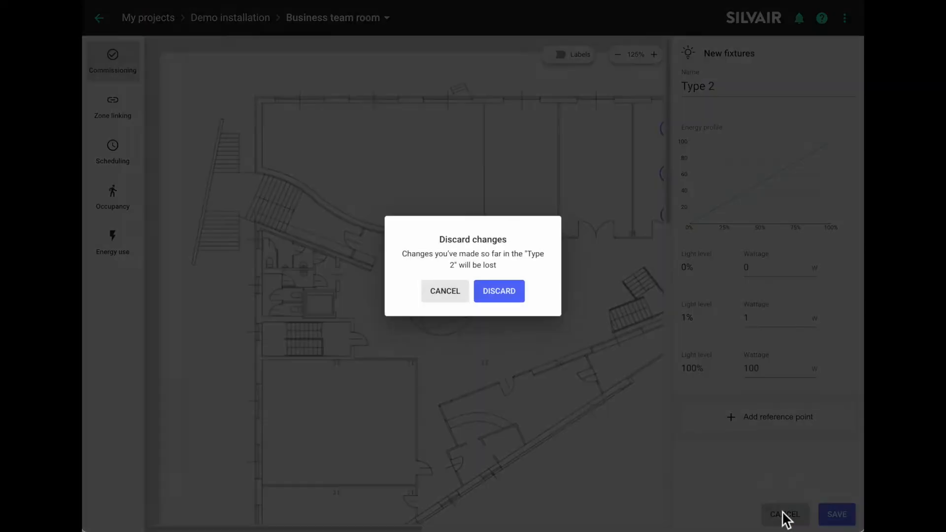
- Discard Type 2, assign Type 1, and add a 65% / 120 W reference point
left_click(498, 290)
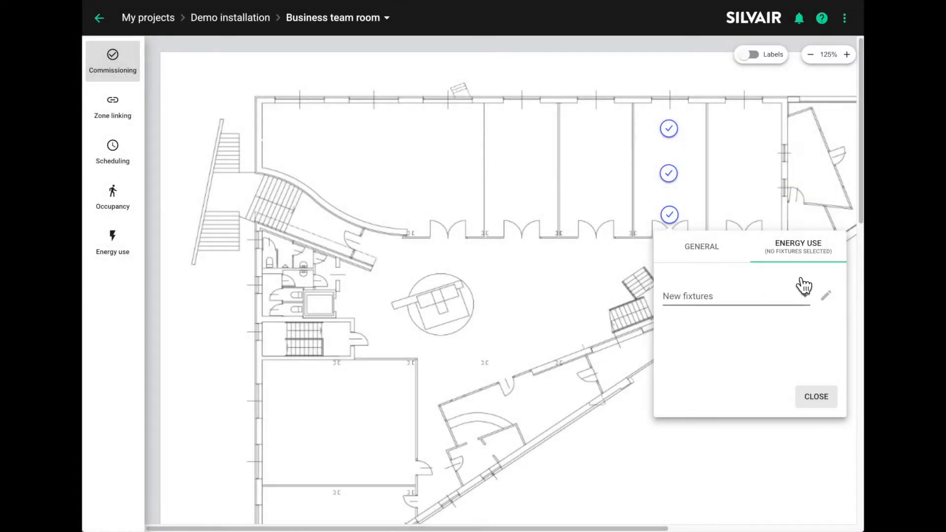
left_click(735, 295)
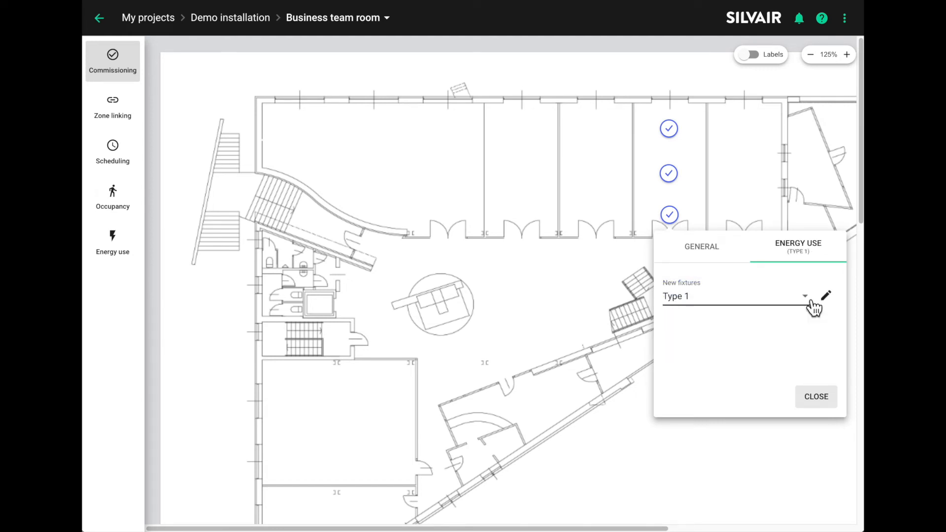
mouse_move(835, 307)
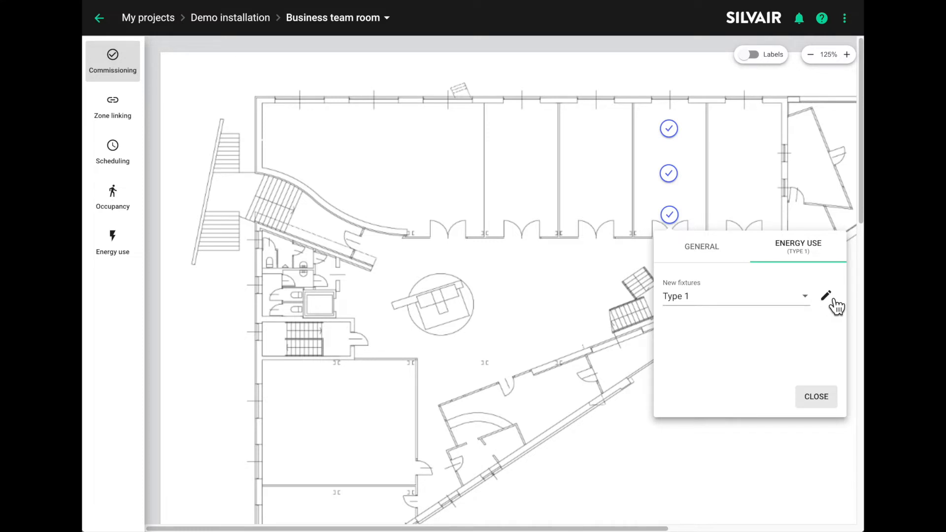
left_click(825, 295)
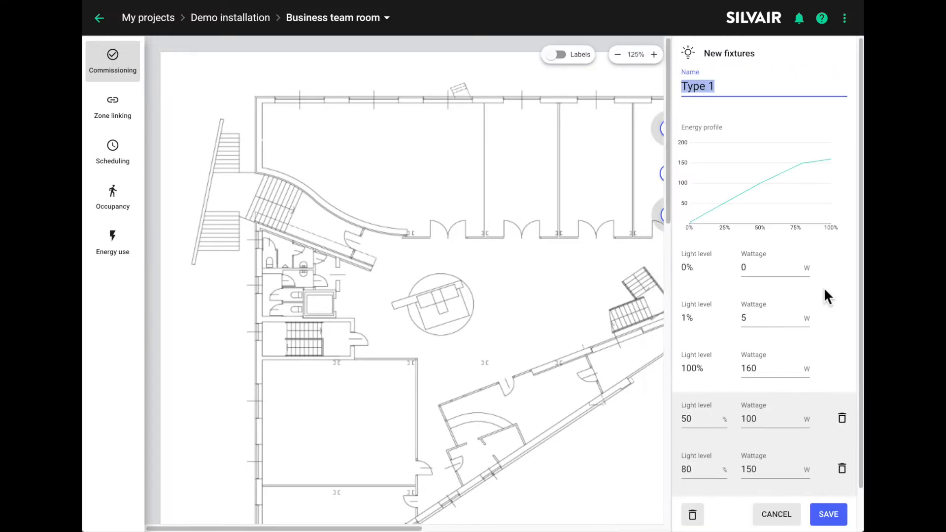
mouse_move(727, 371)
type("6")
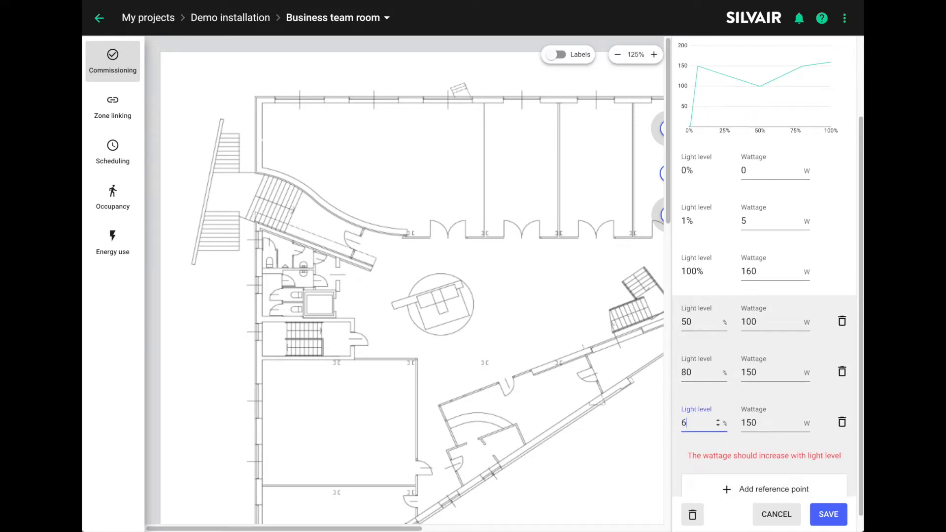
type("5")
left_click(776, 423)
type("1")
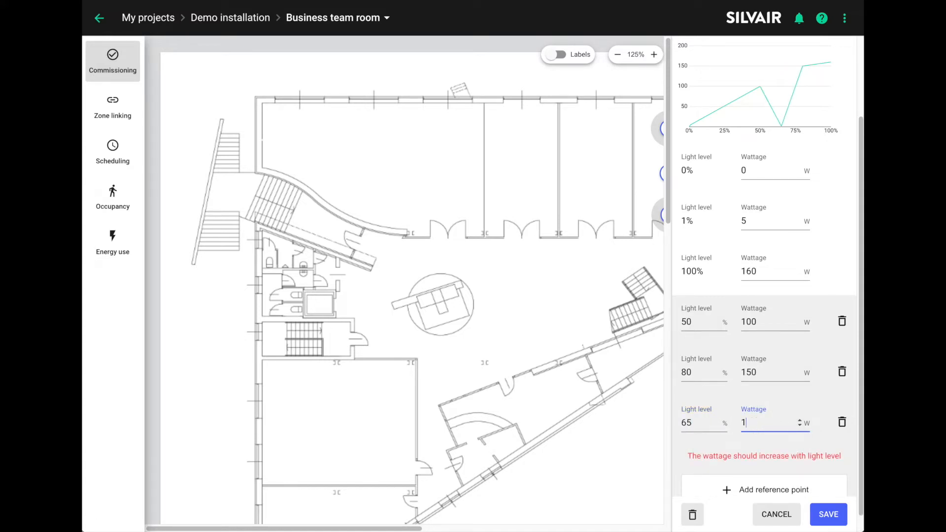
type("20")
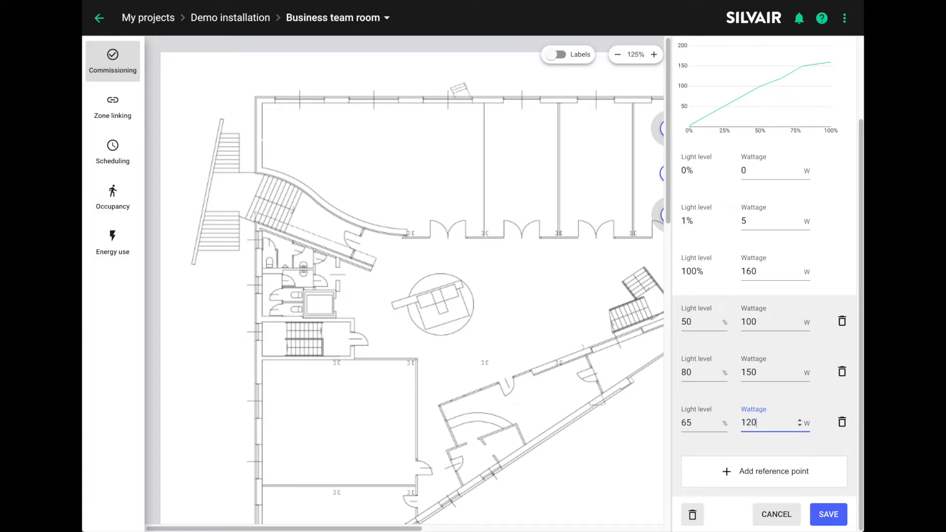
mouse_move(766, 204)
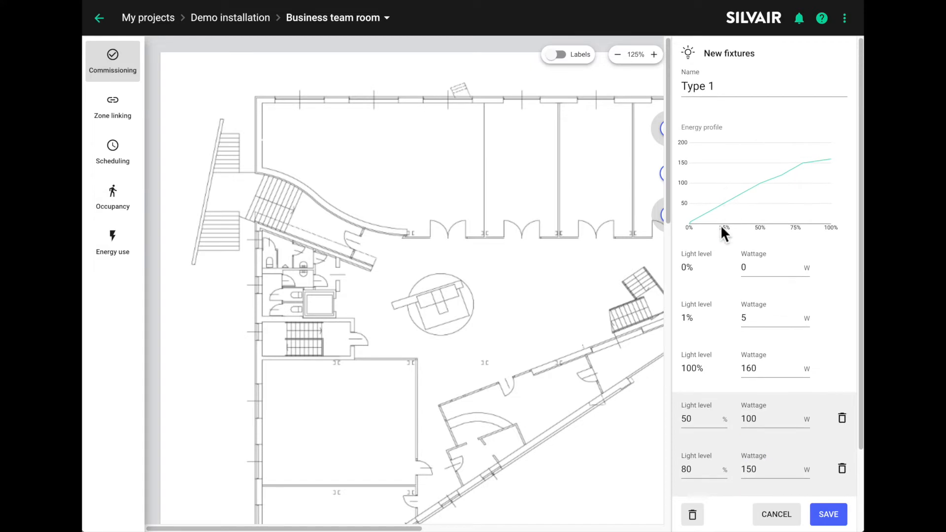
mouse_move(719, 225)
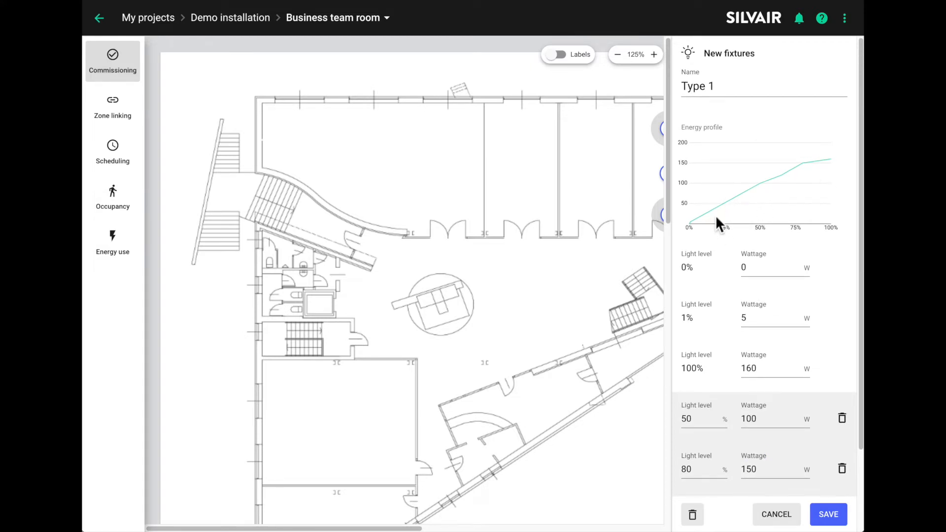
mouse_move(814, 175)
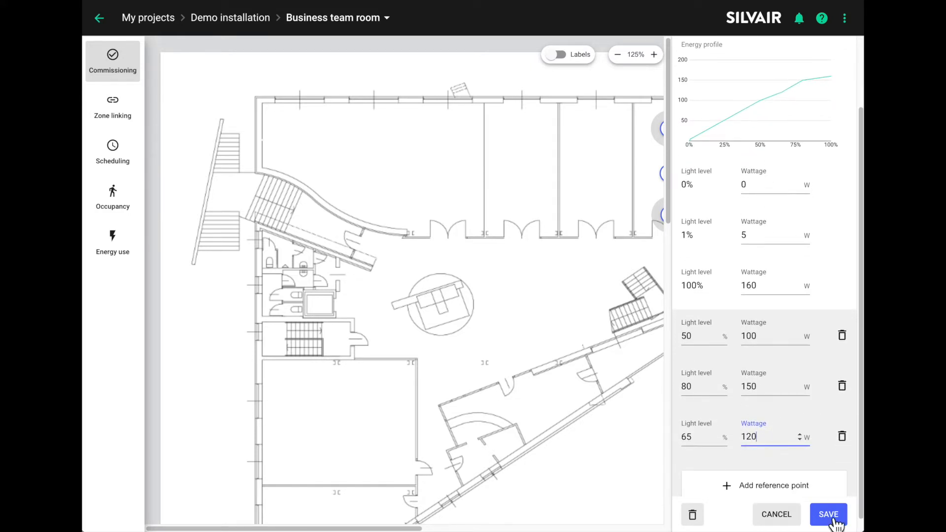
left_click(827, 514)
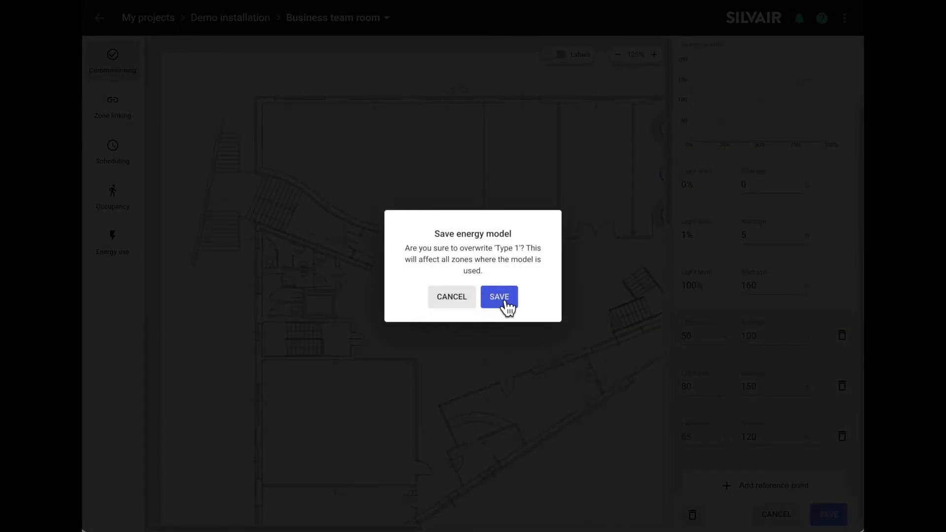
- Confirm the Type 1 profile overwrite, then set Mid (4) zone's new fixtures to Type 1
left_click(499, 296)
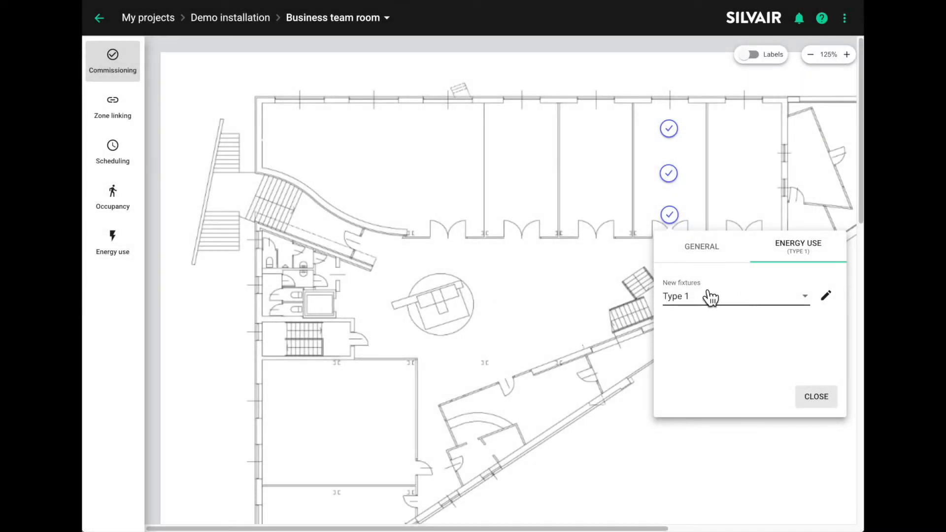
mouse_move(696, 307)
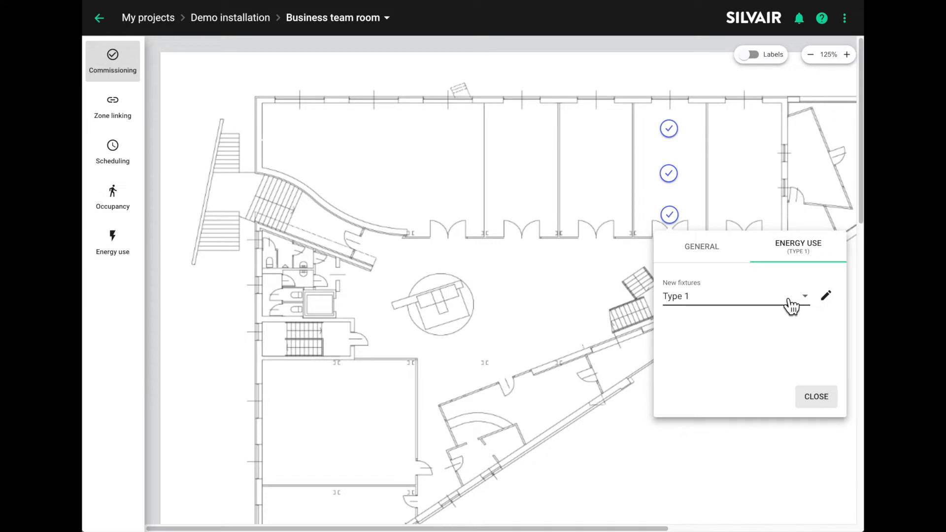
left_click(816, 396)
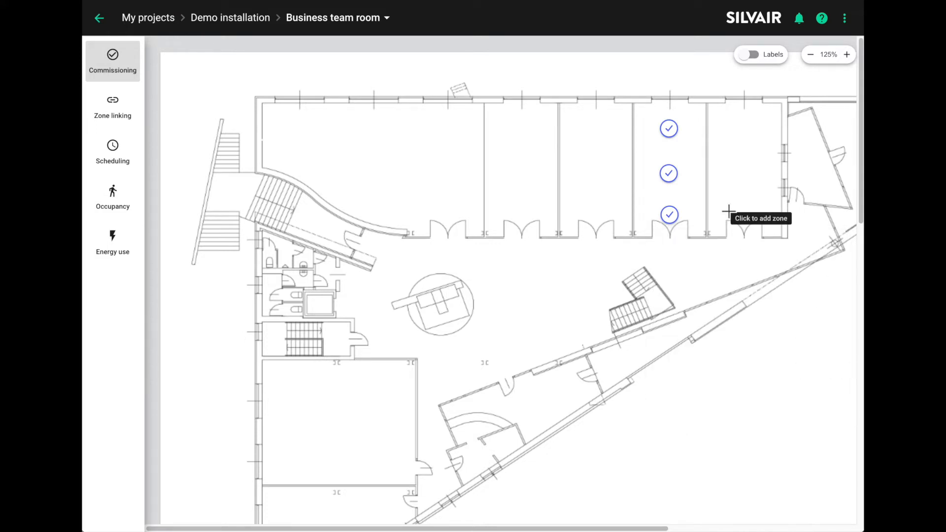
left_click(669, 174)
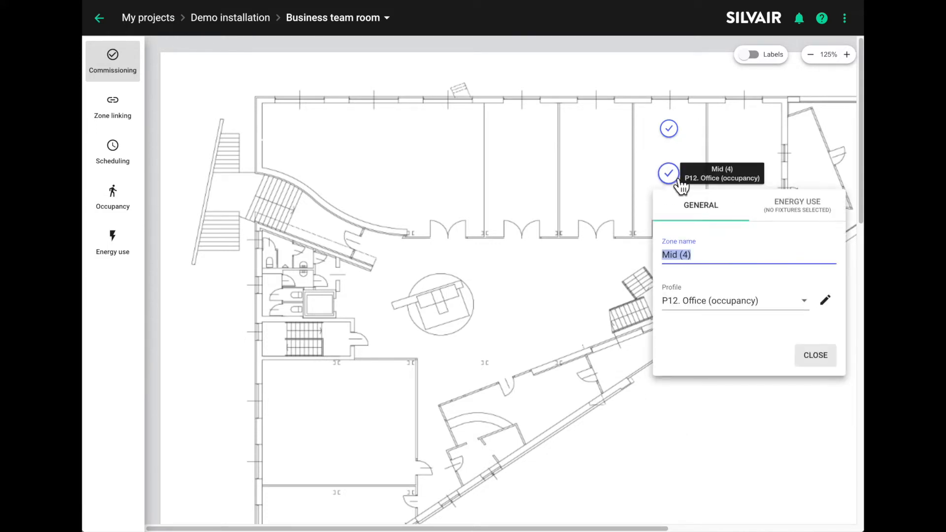
left_click(796, 205)
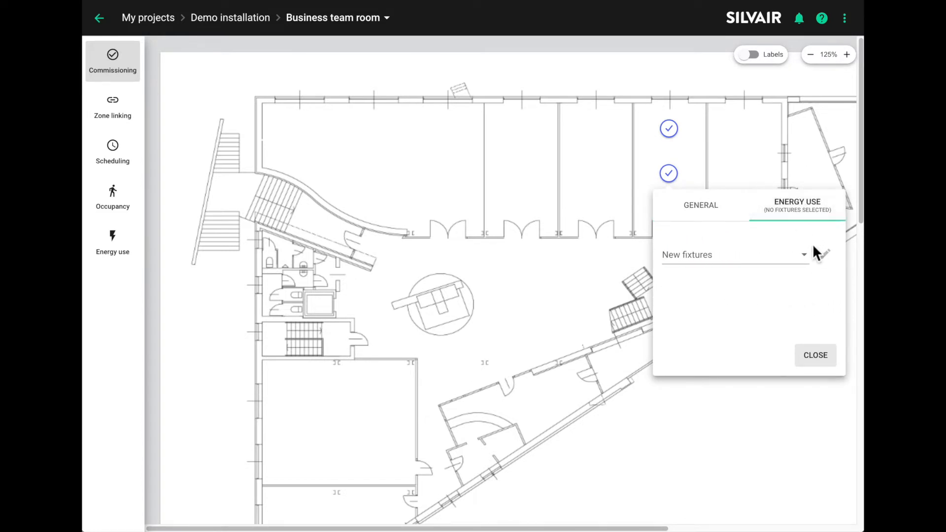
left_click(734, 254)
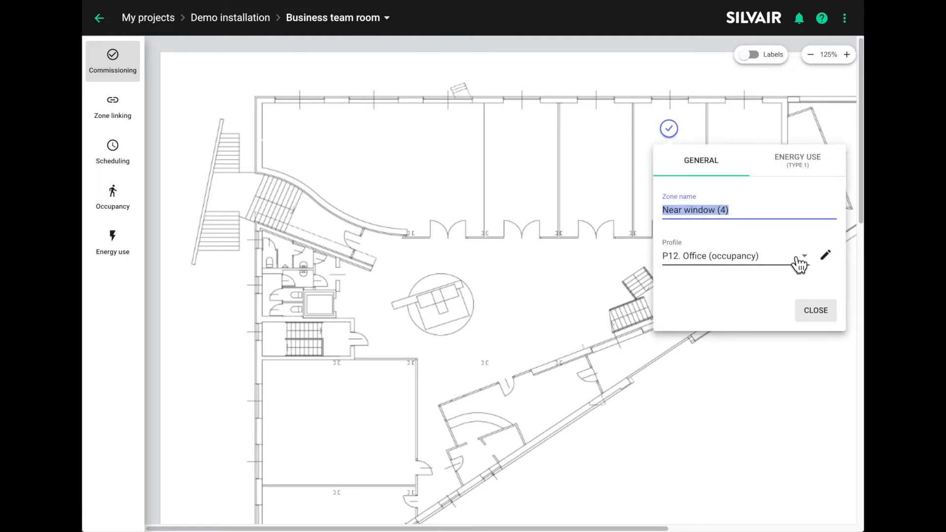
left_click(797, 160)
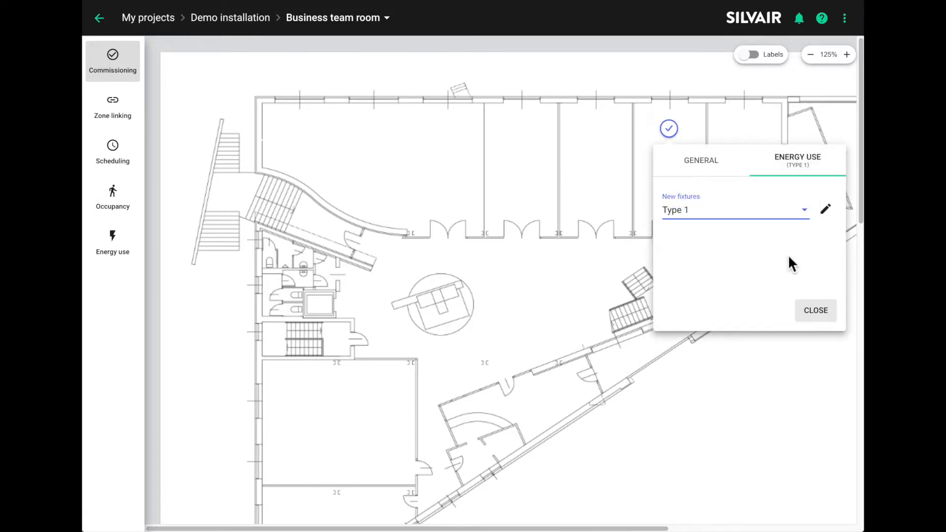
left_click(814, 310)
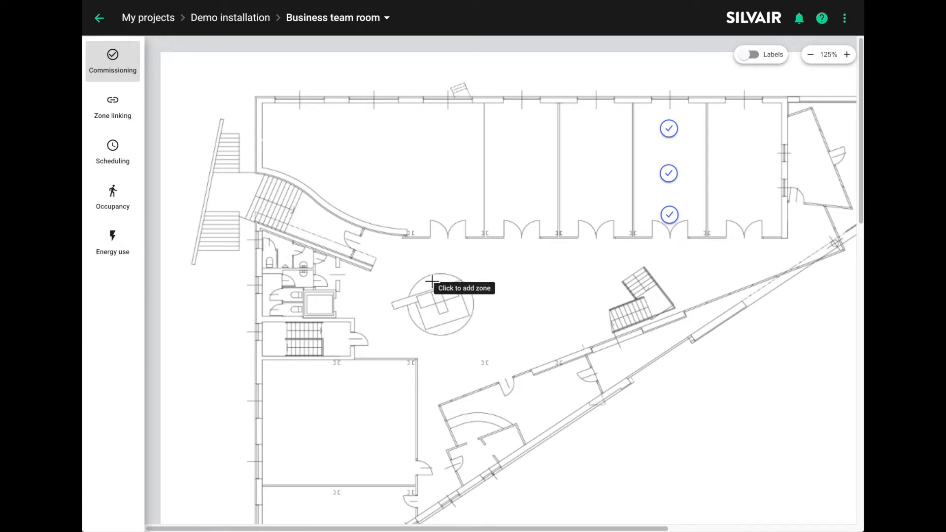
mouse_move(499, 272)
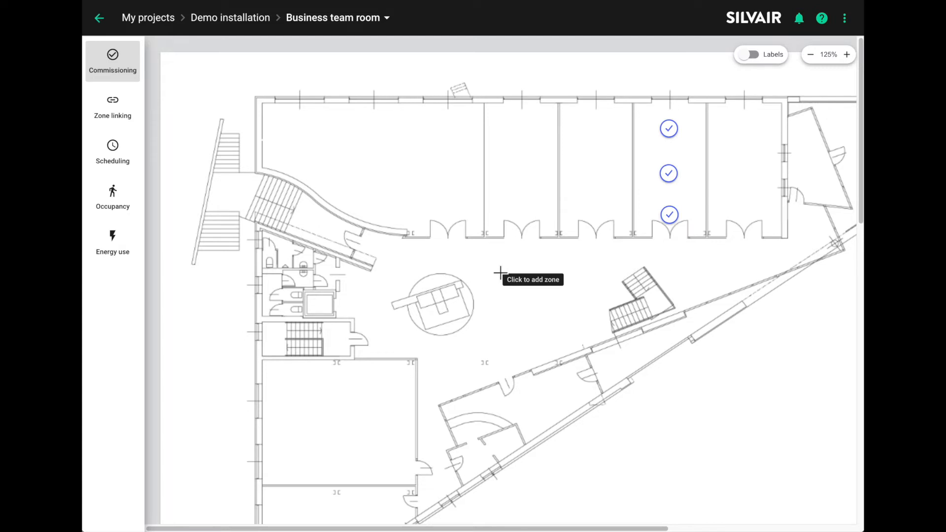
mouse_move(84, 278)
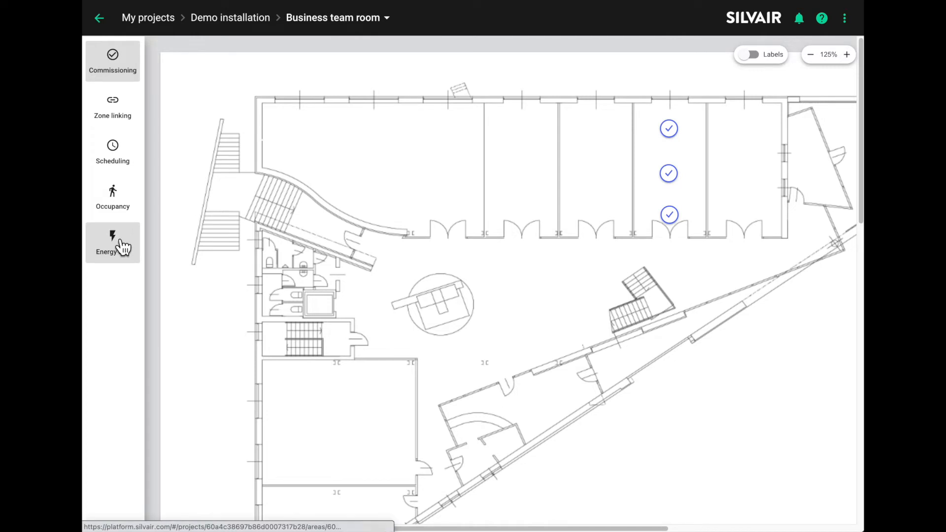
- View room energy use for December 2021 (5.63 kWh), then January 2022 (35.8 kWh)
left_click(112, 243)
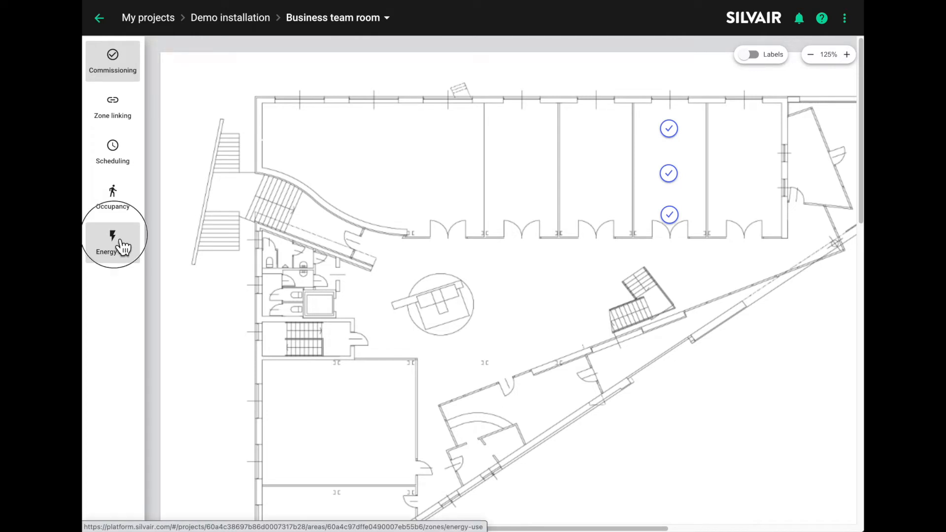
left_click(112, 244)
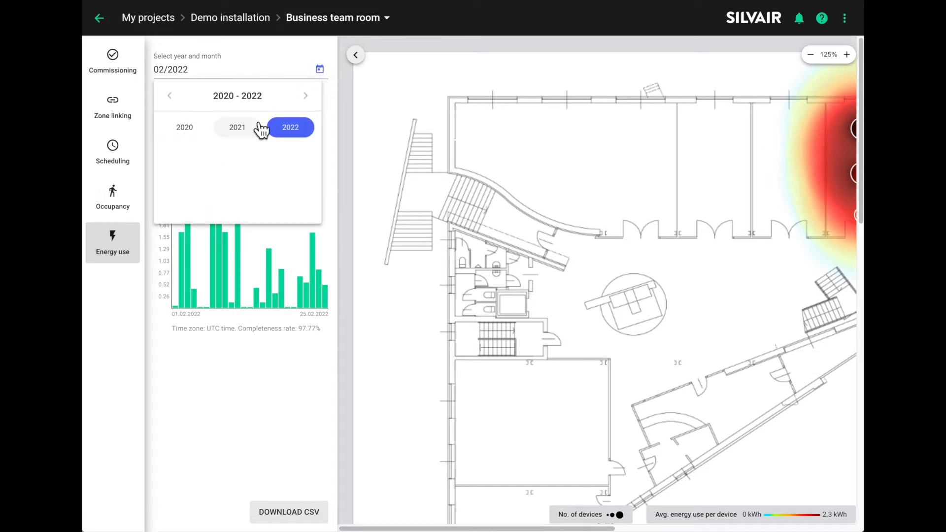
left_click(236, 127)
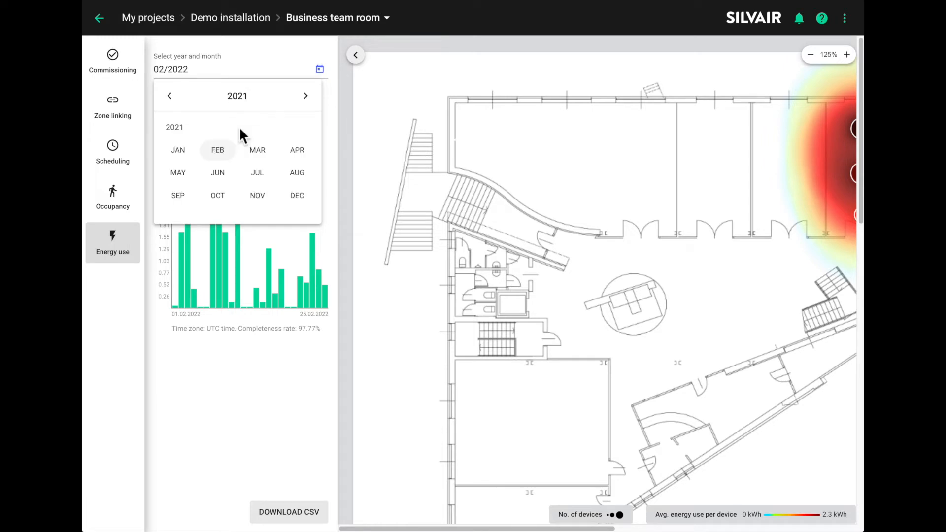
mouse_move(296, 195)
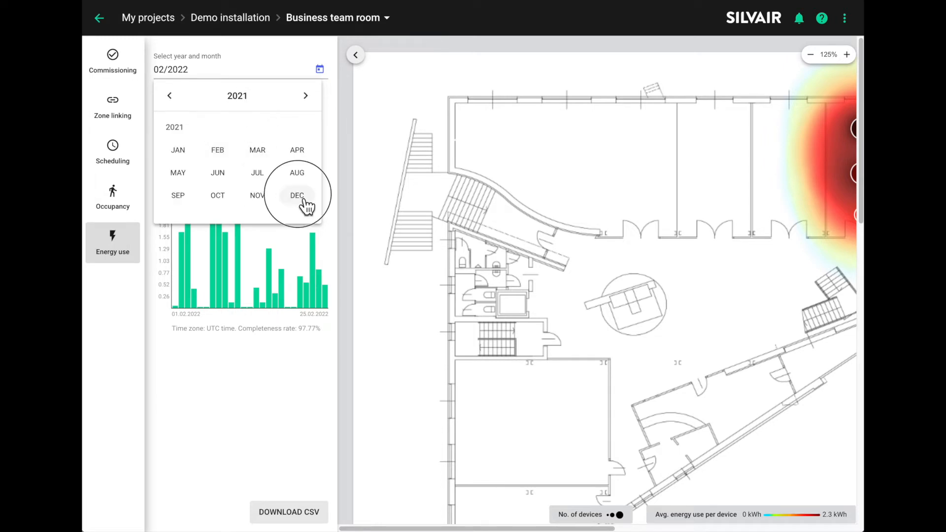
left_click(296, 195)
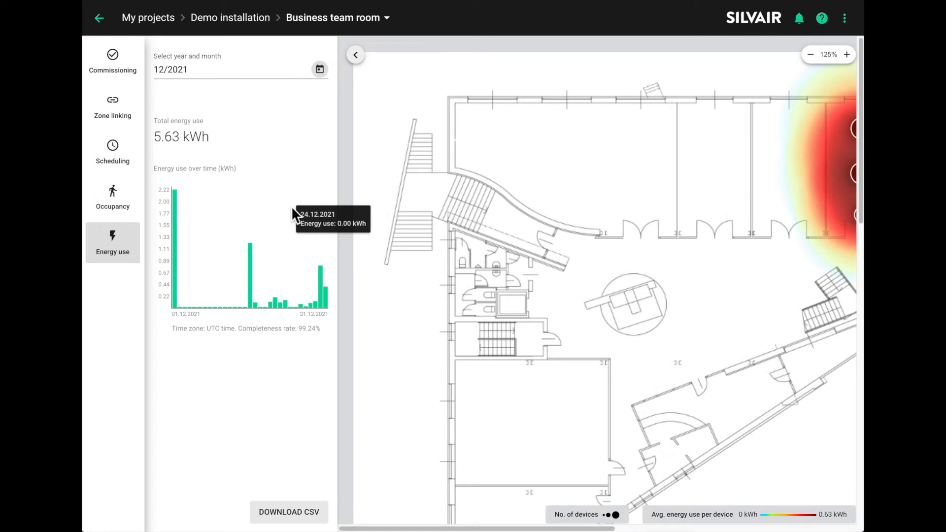
mouse_move(321, 47)
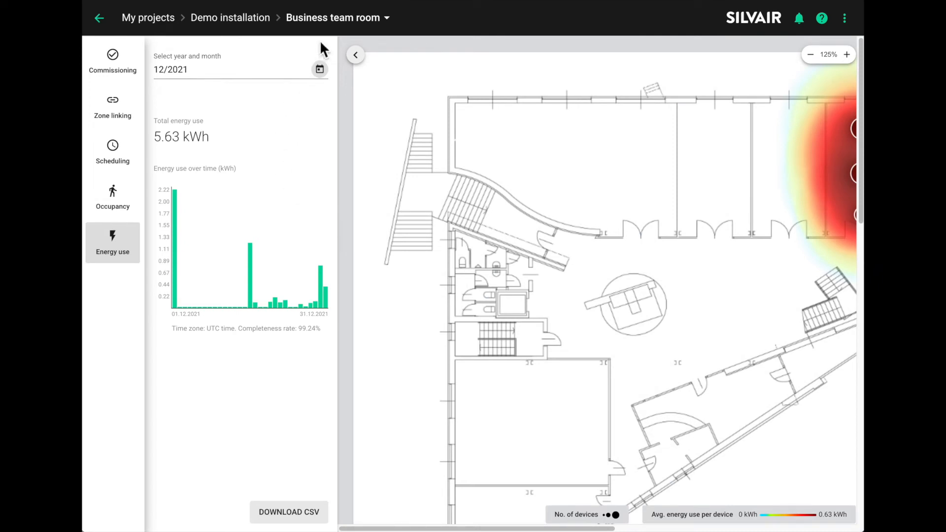
left_click(320, 69)
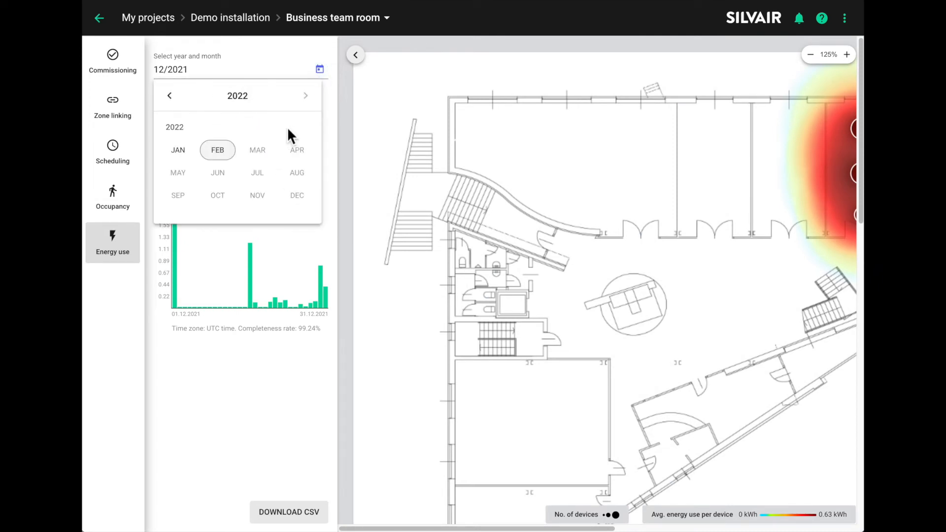
left_click(177, 150)
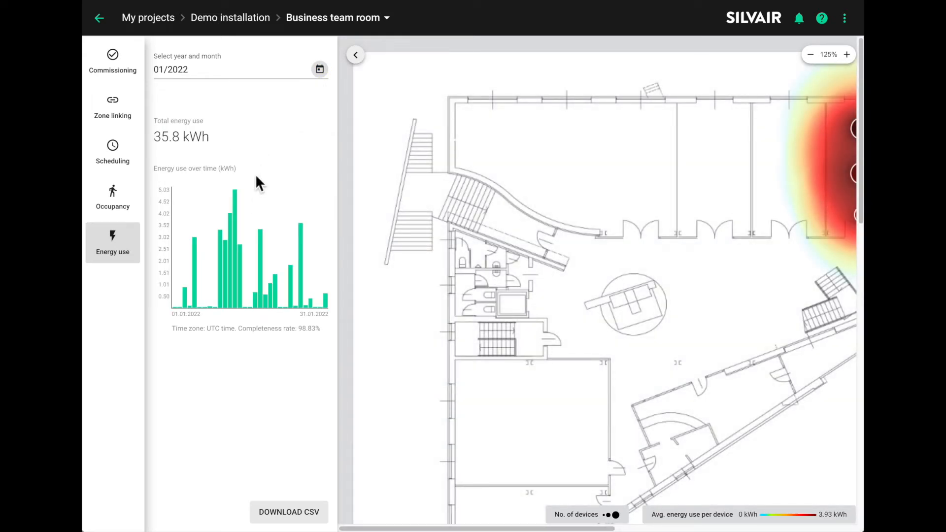
mouse_move(253, 232)
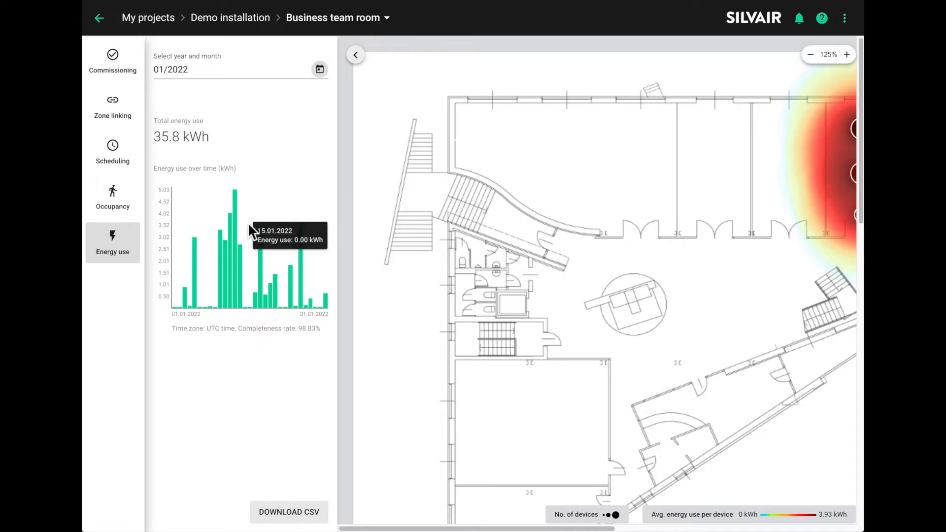
mouse_move(235, 296)
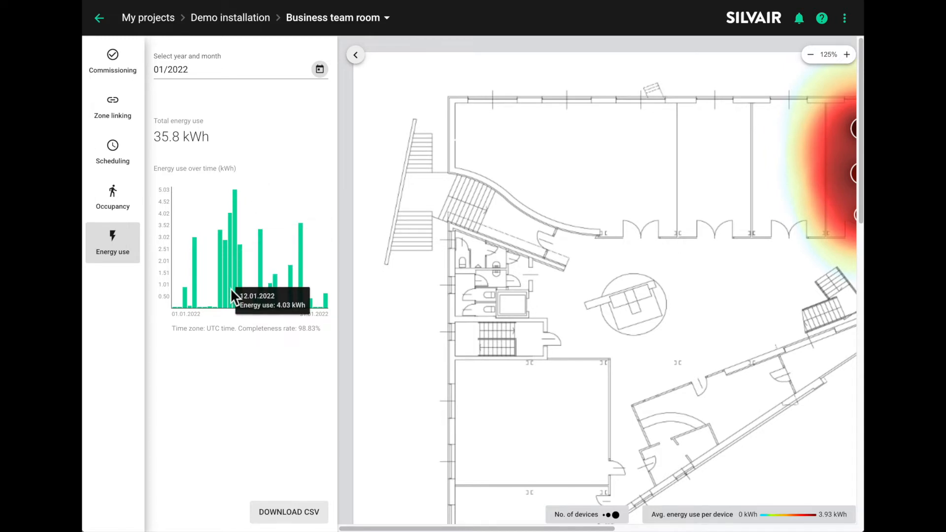
mouse_move(296, 298)
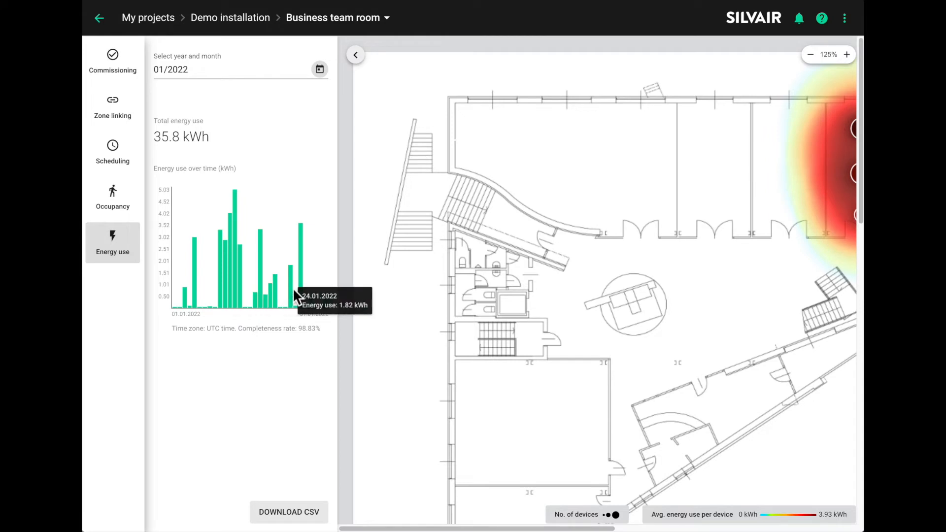
mouse_move(650, 269)
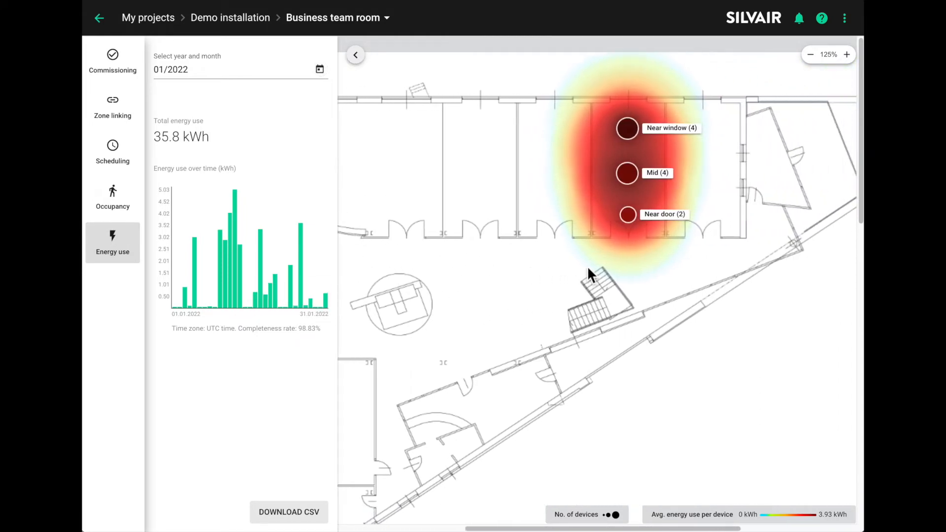
mouse_move(627, 217)
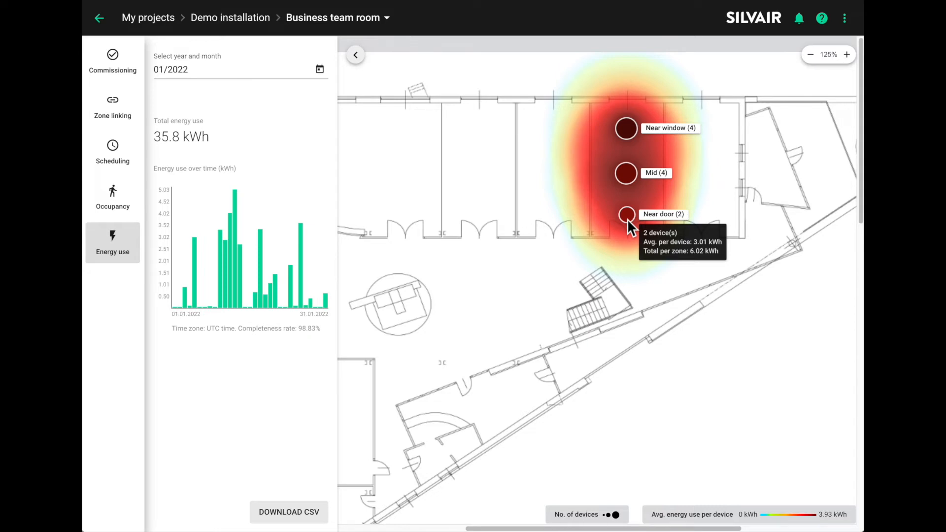
mouse_move(299, 521)
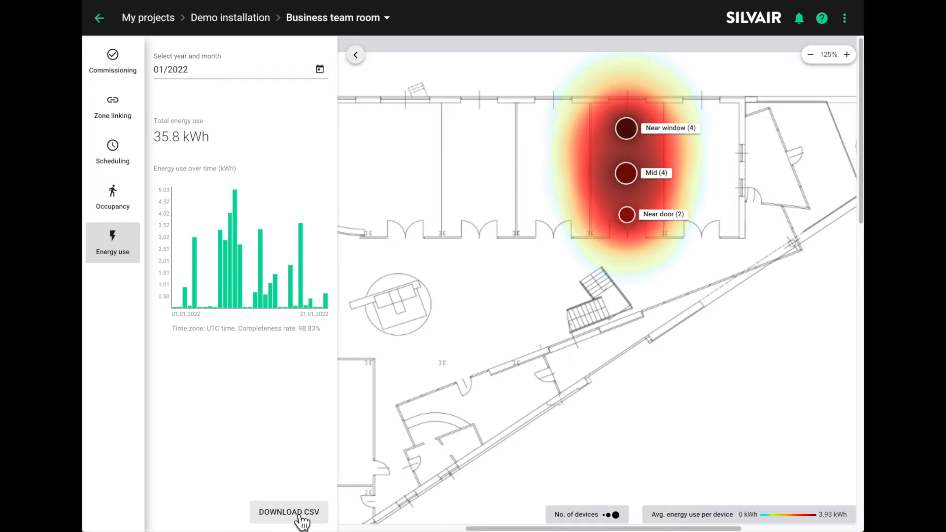
mouse_move(240, 370)
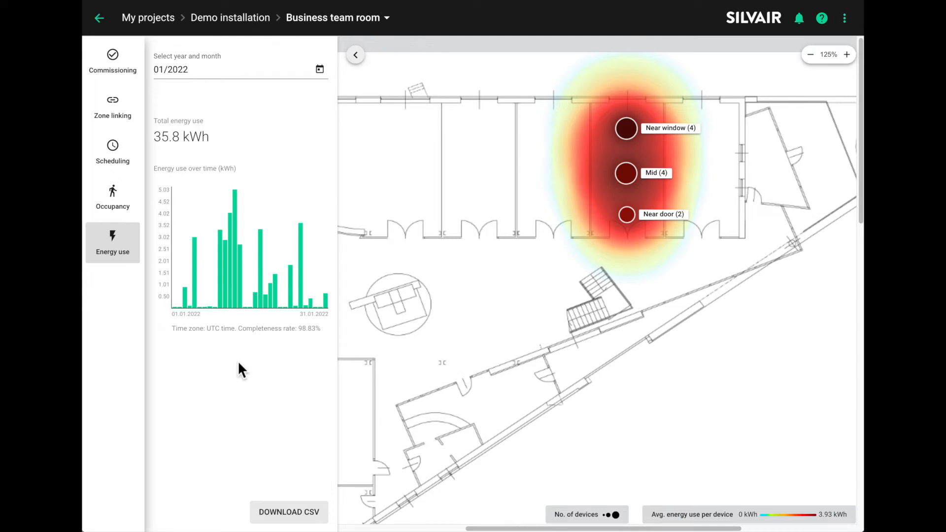
mouse_move(323, 280)
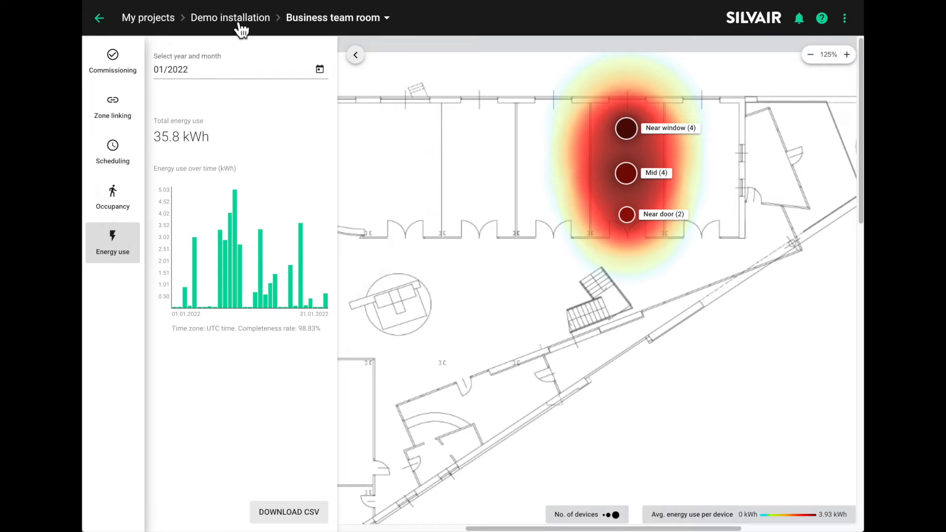
- Return to the Demo installation project and open its project settings
left_click(230, 18)
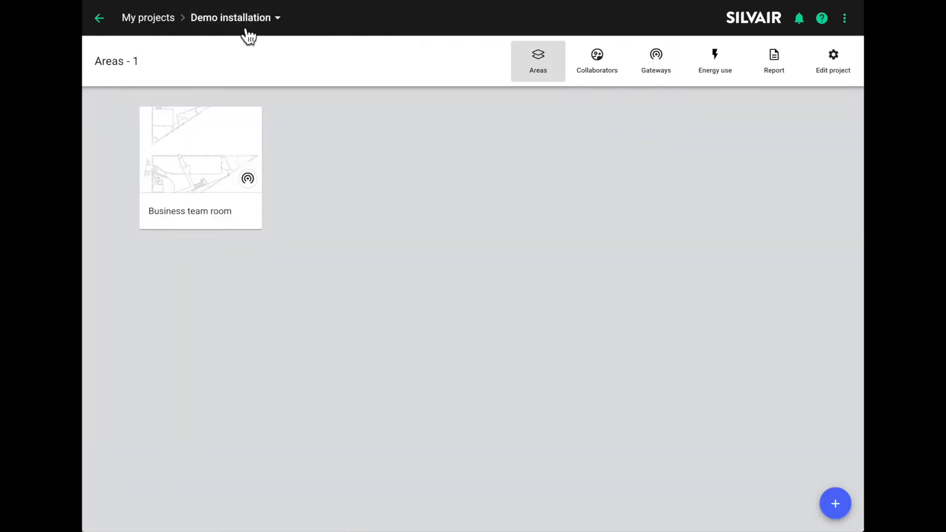
mouse_move(530, 142)
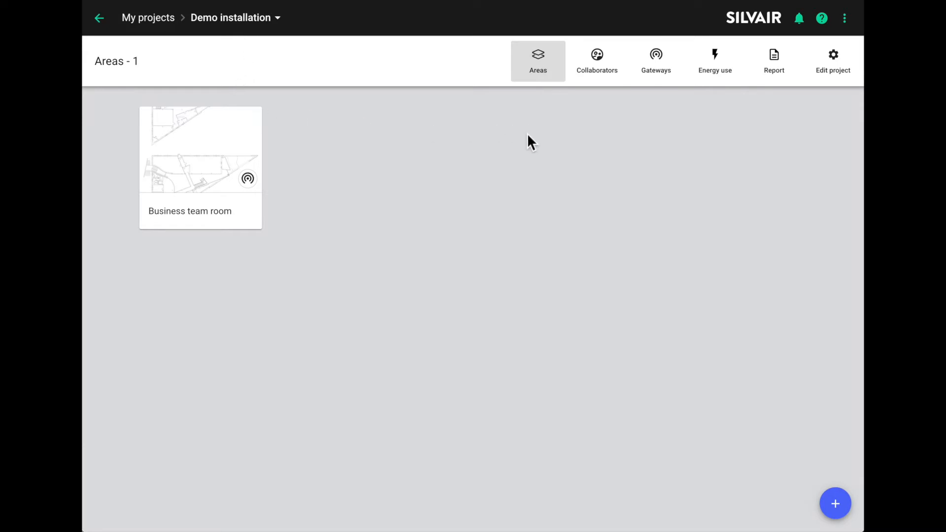
mouse_move(597, 169)
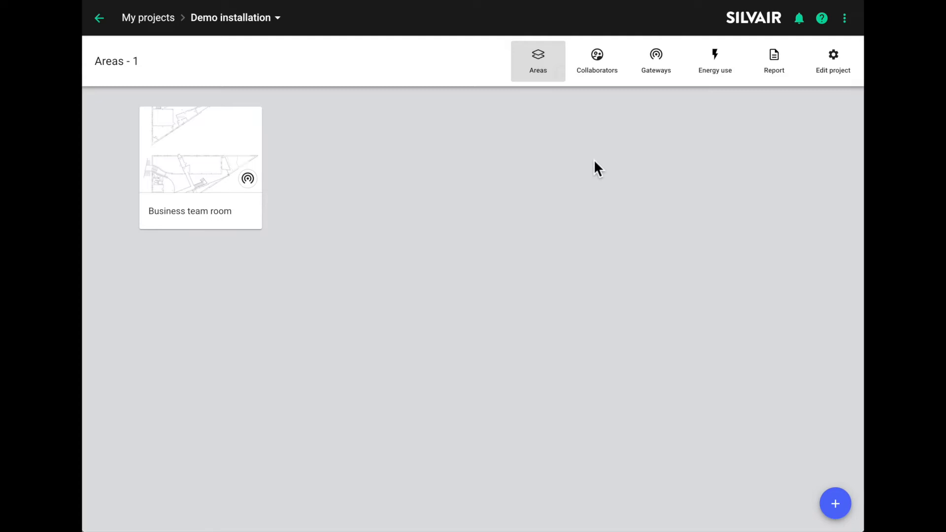
mouse_move(613, 162)
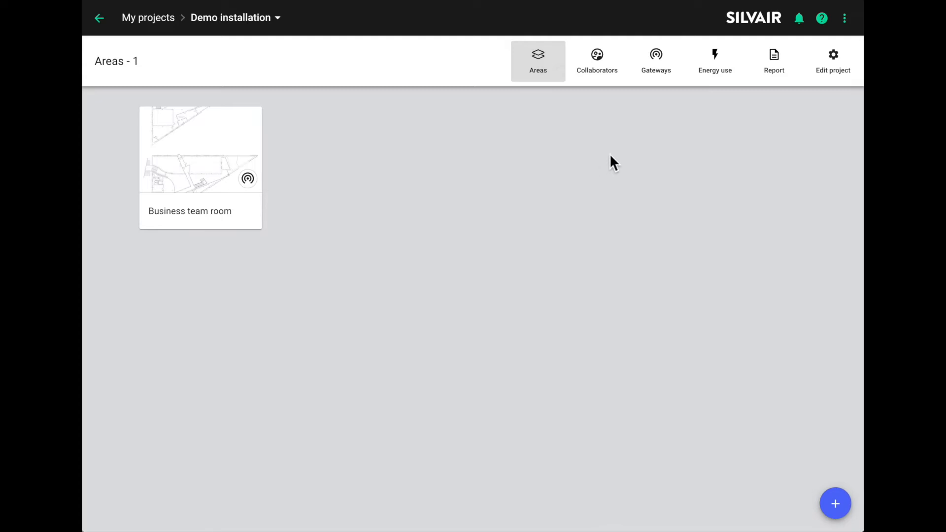
mouse_move(832, 60)
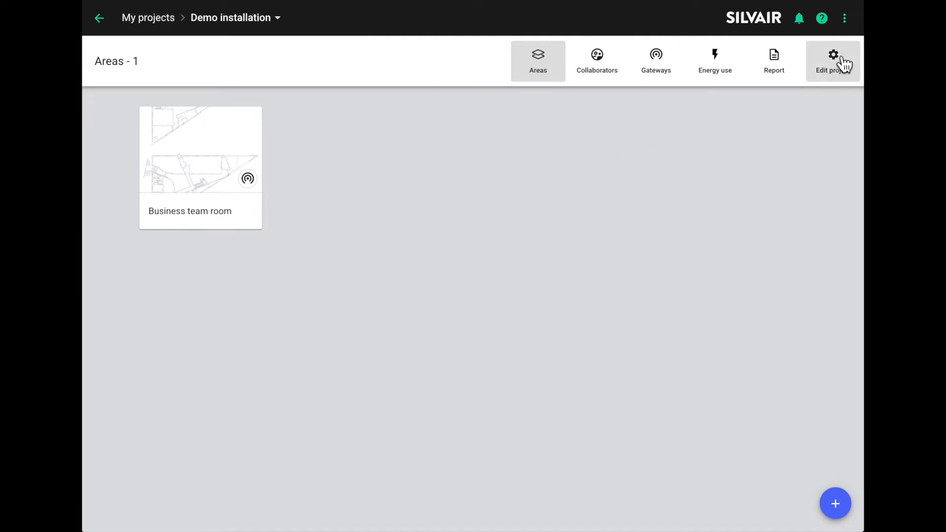
left_click(833, 60)
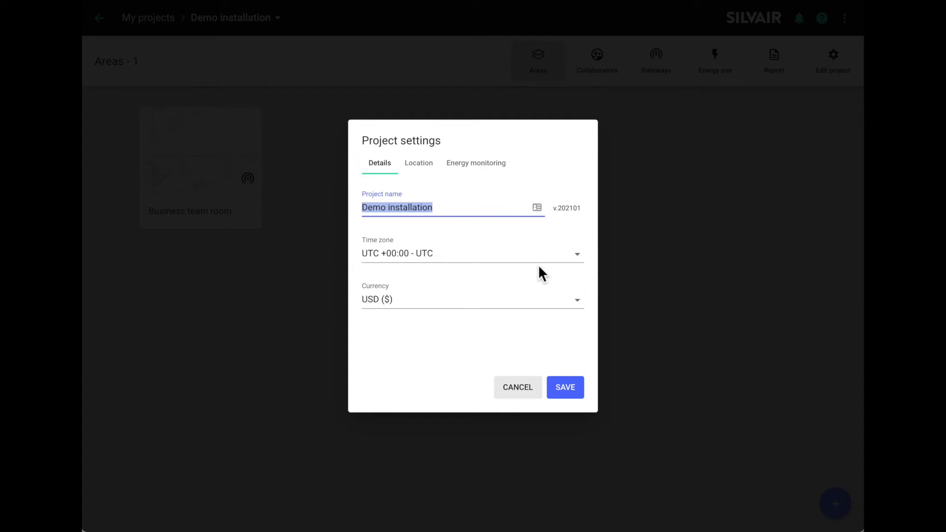
mouse_move(537, 291)
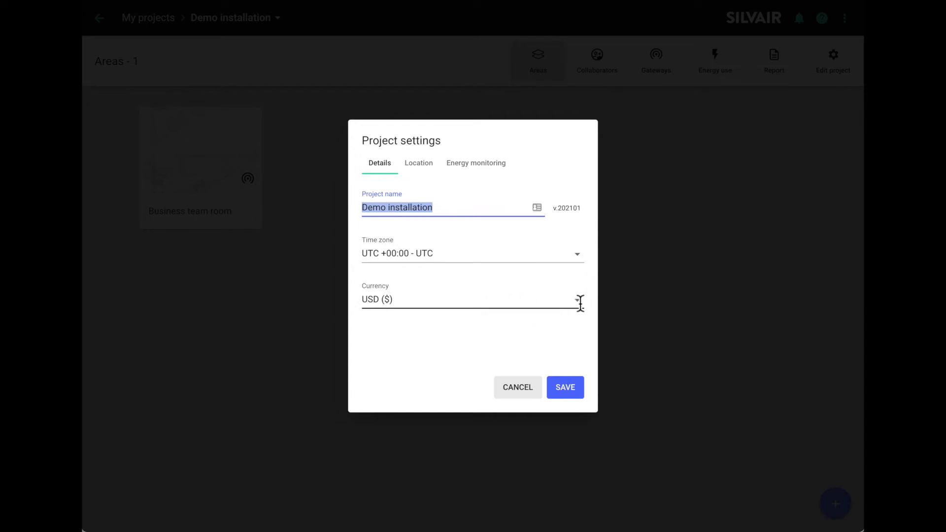
mouse_move(514, 301)
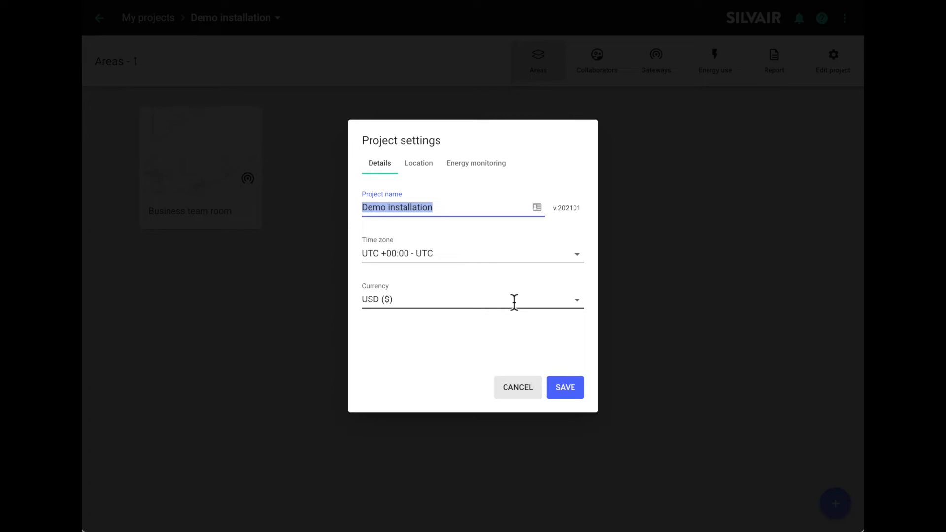
mouse_move(554, 303)
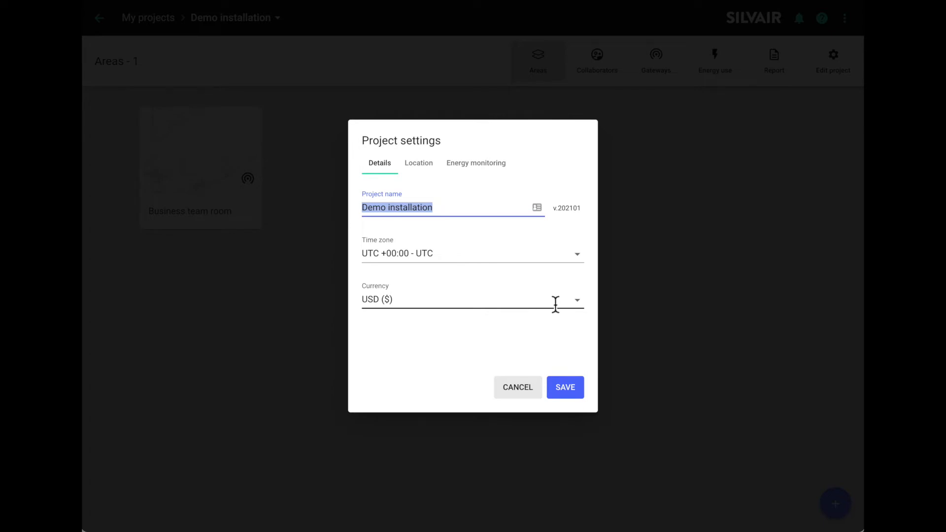
mouse_move(478, 171)
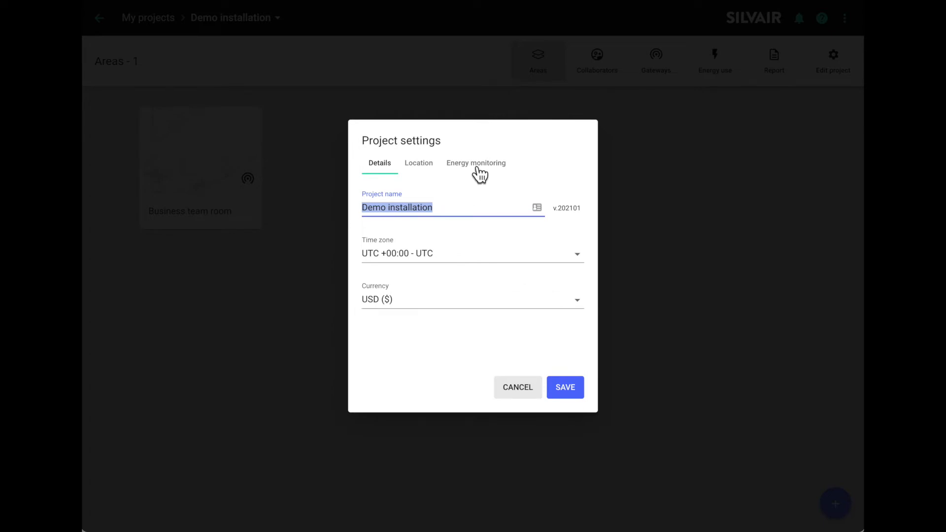
- Switch Project settings to the Energy monitoring tab
left_click(475, 163)
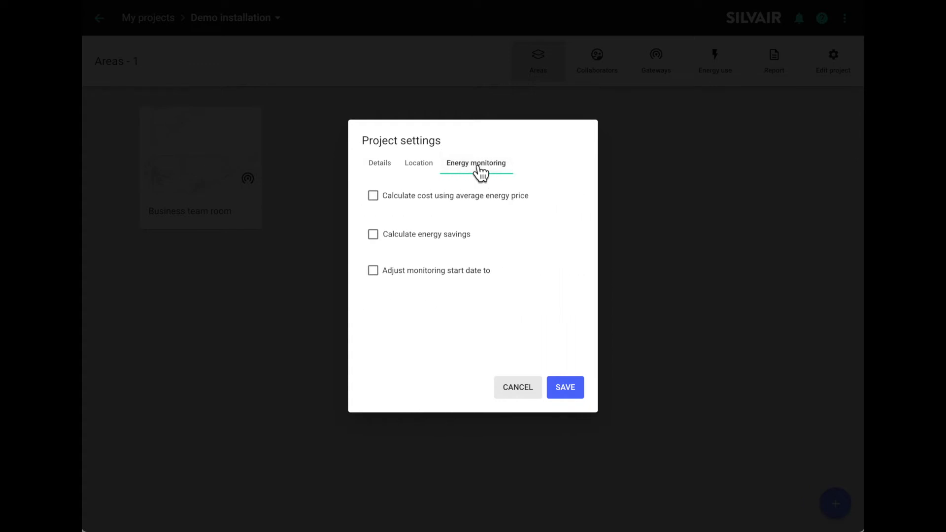
mouse_move(384, 205)
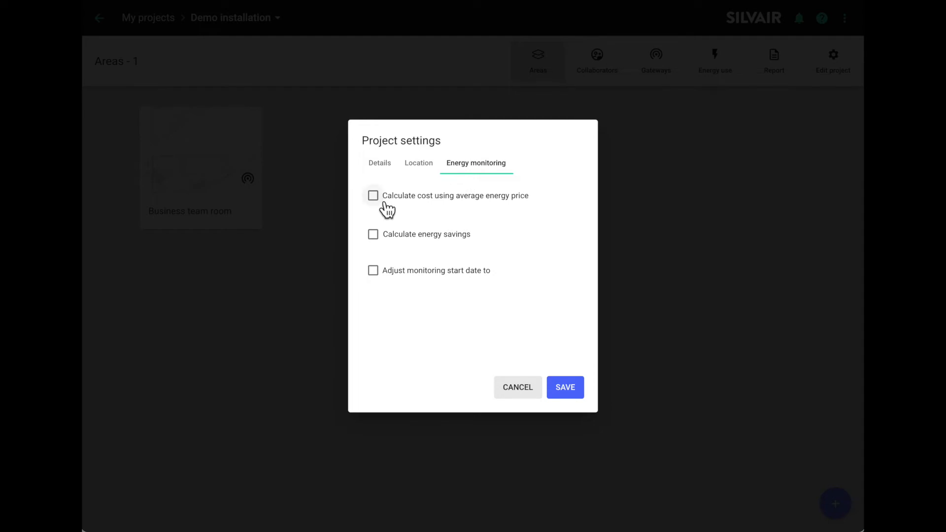
- Enable cost calculation at 0.1965 $/kWh and savings from pre-upgrade fixture data
left_click(373, 196)
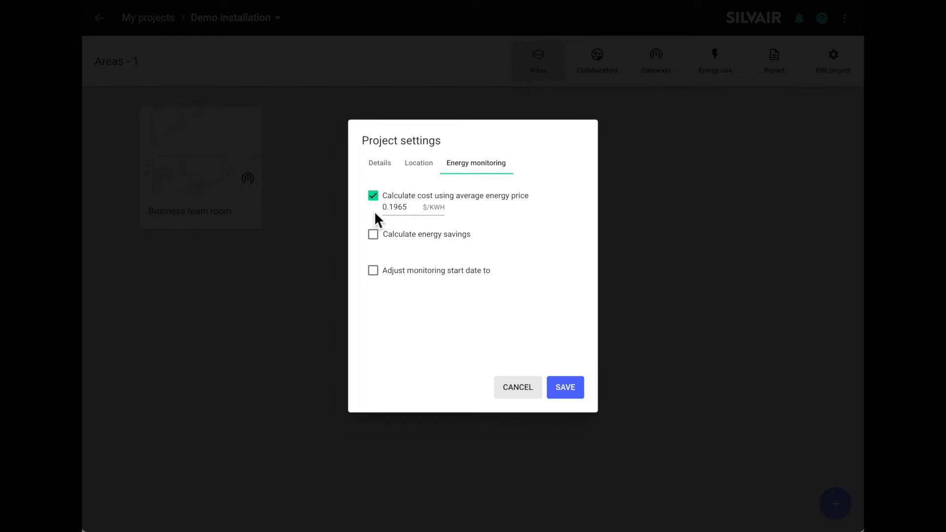
mouse_move(390, 228)
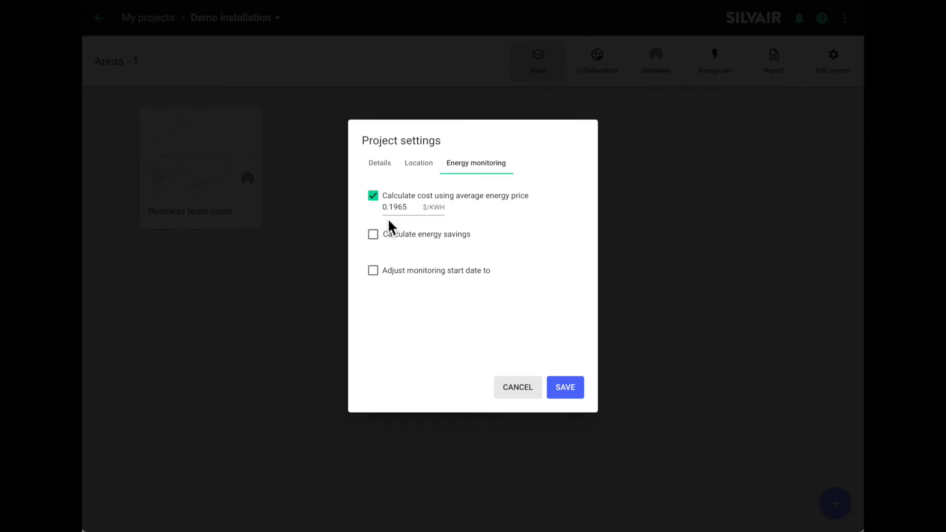
mouse_move(404, 229)
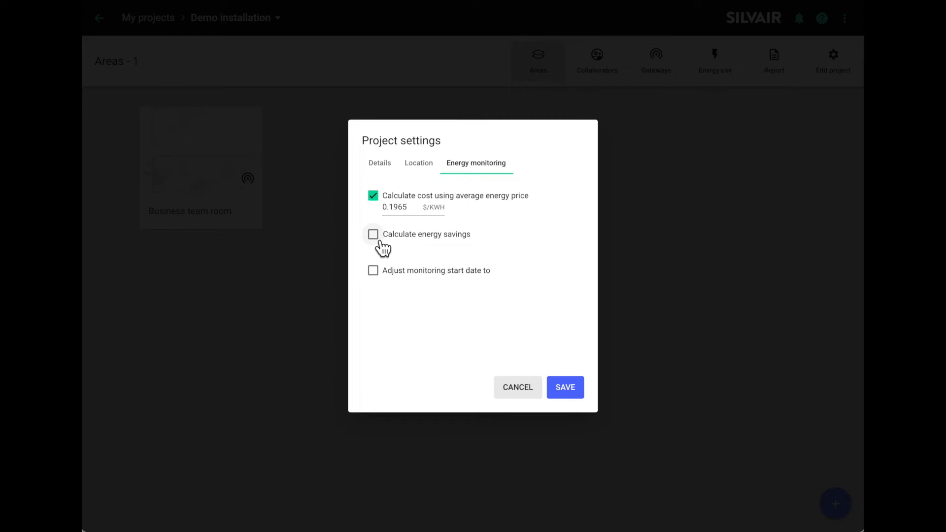
left_click(372, 234)
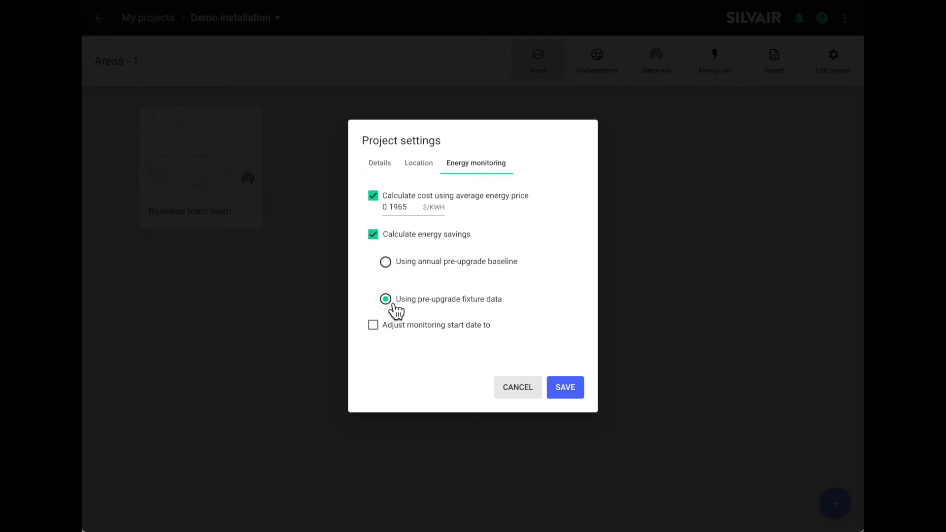
mouse_move(421, 307)
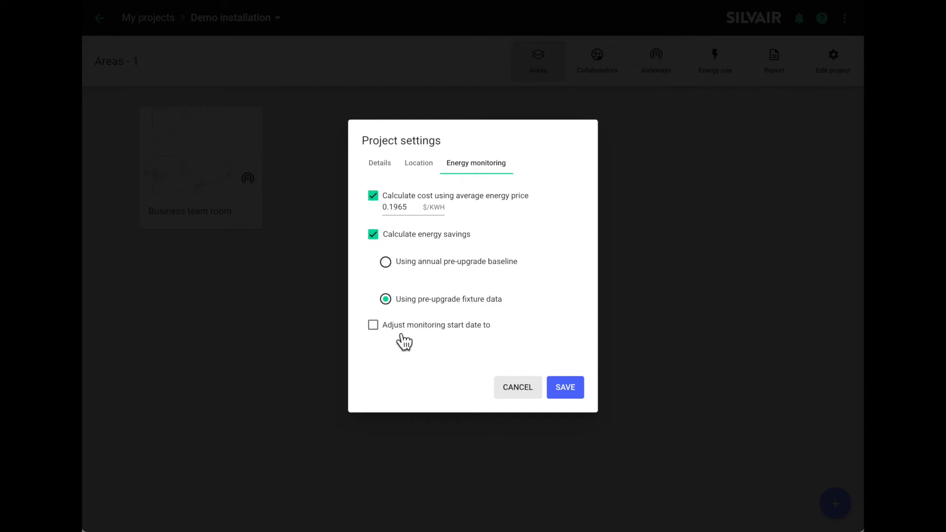
mouse_move(386, 331)
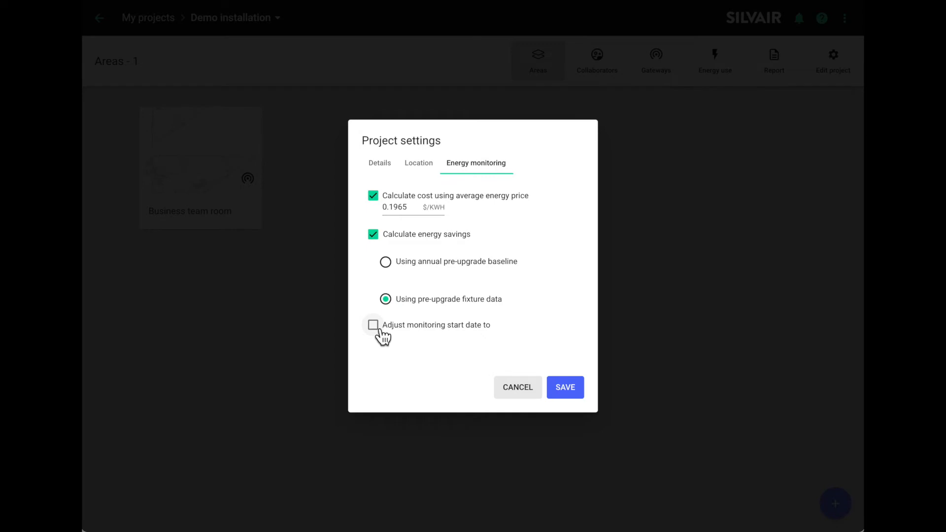
- Enable an adjusted monitoring start date of 11.11.2021 and save the project settings
left_click(373, 325)
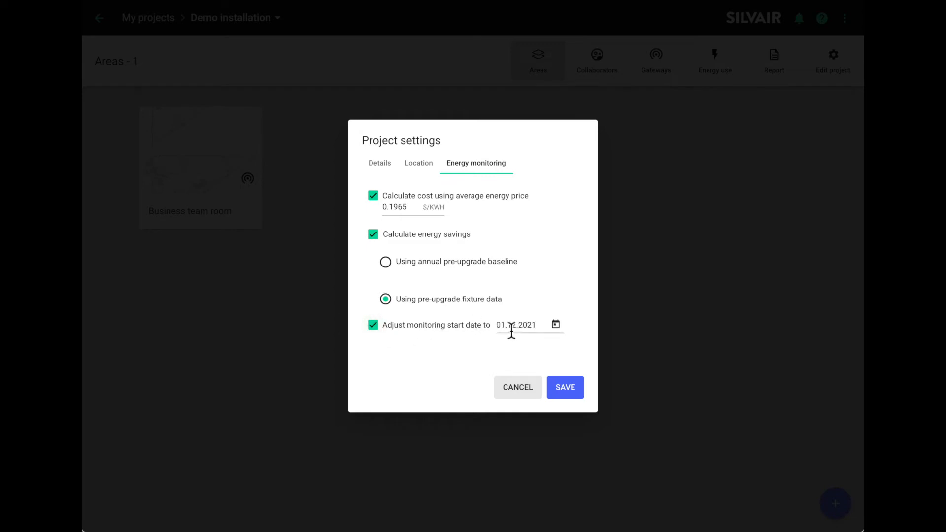
left_click(516, 325)
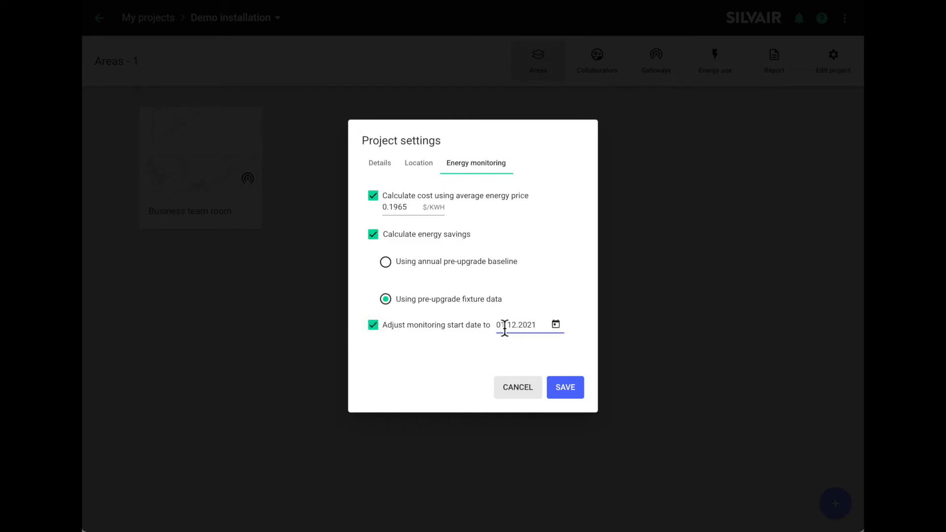
type("11.12.2021")
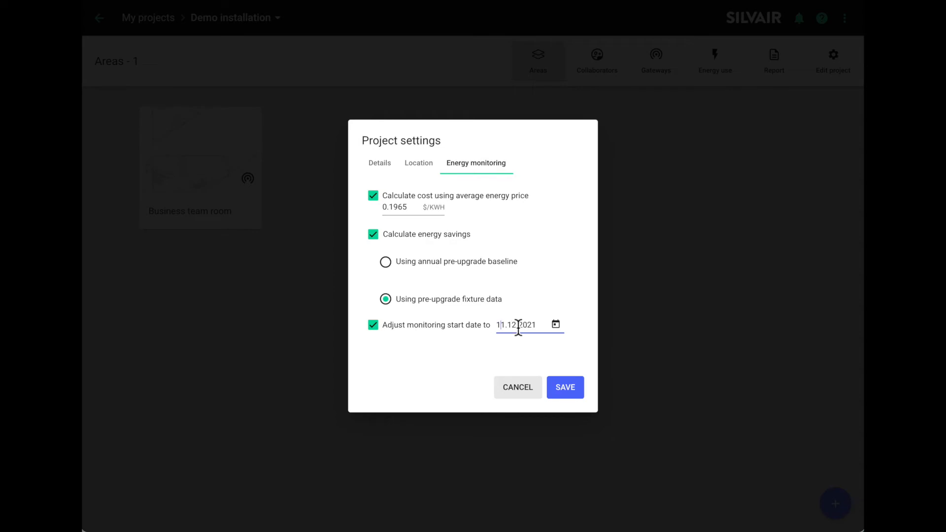
type("11.11.2021")
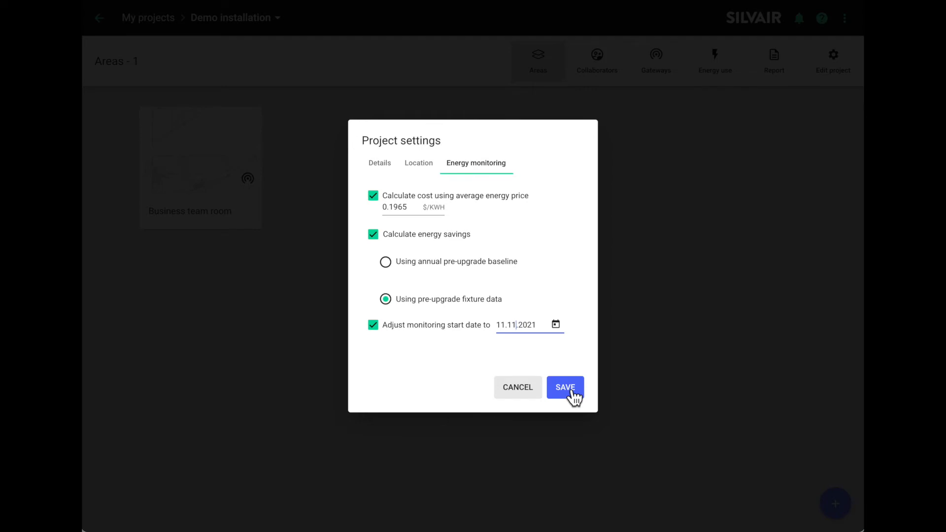
left_click(564, 387)
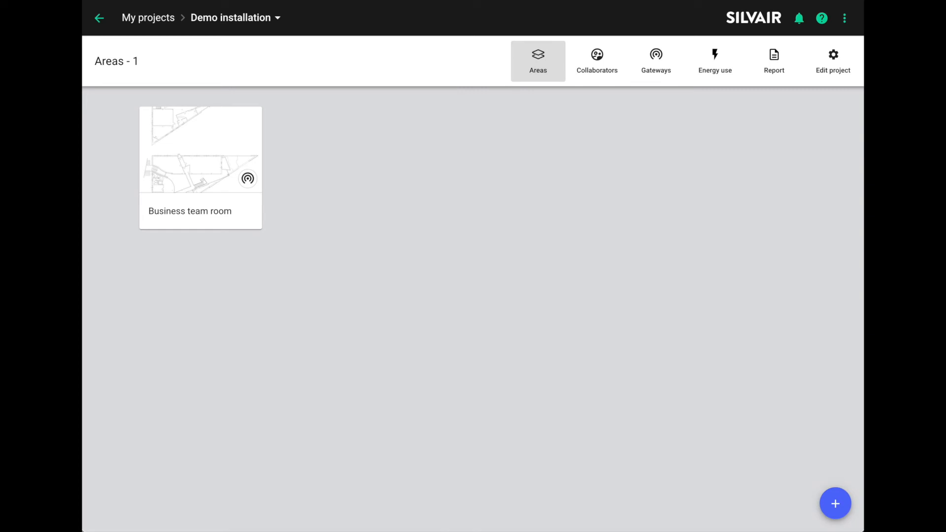
mouse_move(271, 246)
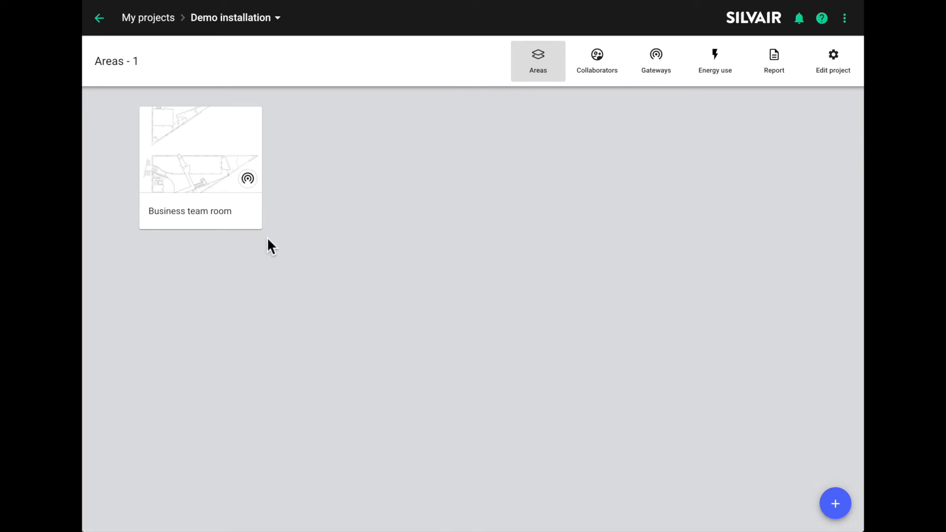
mouse_move(253, 405)
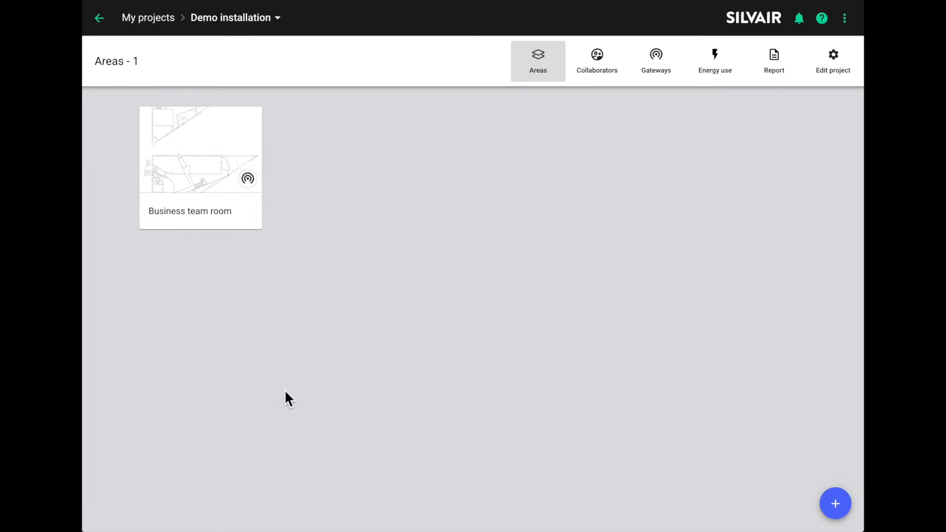
mouse_move(369, 373)
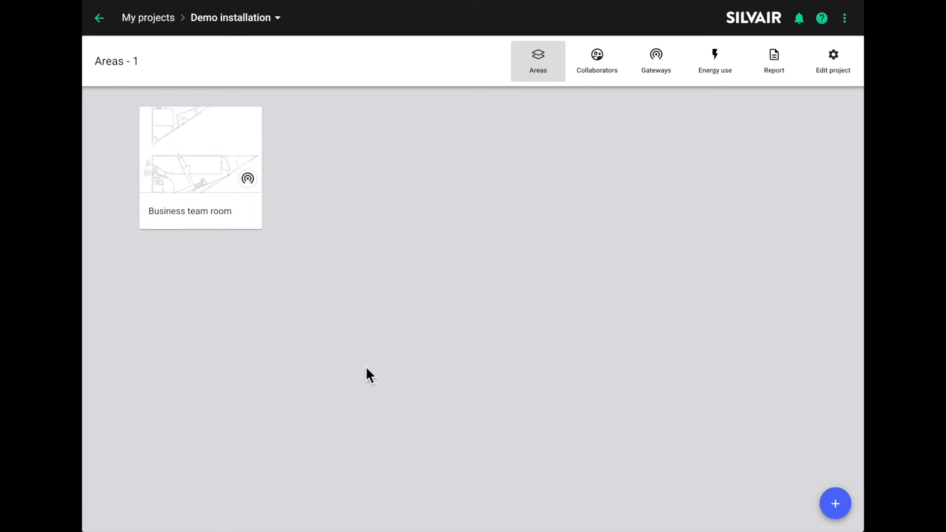
mouse_move(202, 176)
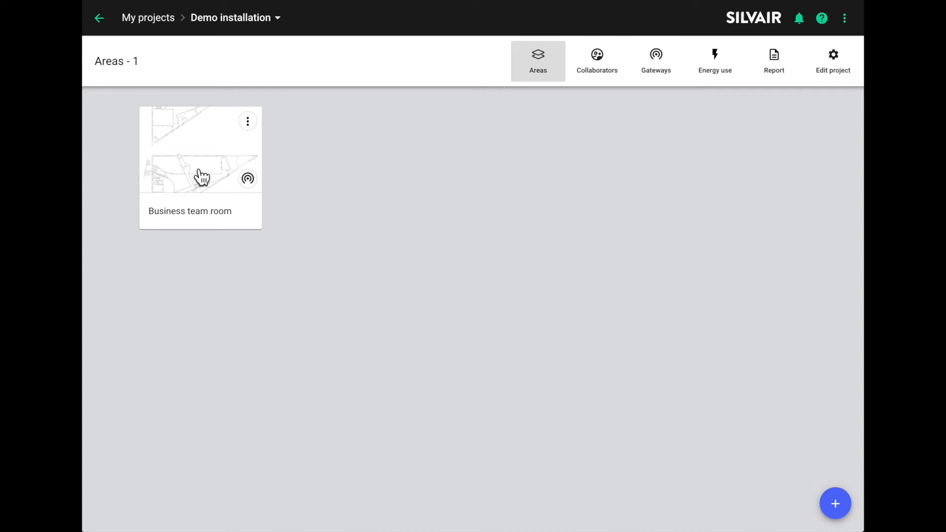
- In the Business team room, set zone Near door (2) to replace Old fixture pre-upgrade fixtures
left_click(200, 149)
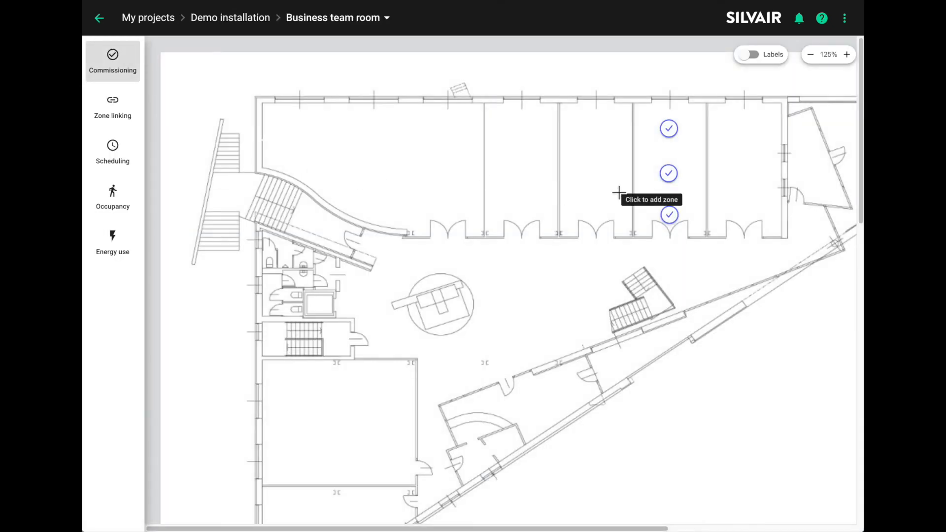
mouse_move(669, 215)
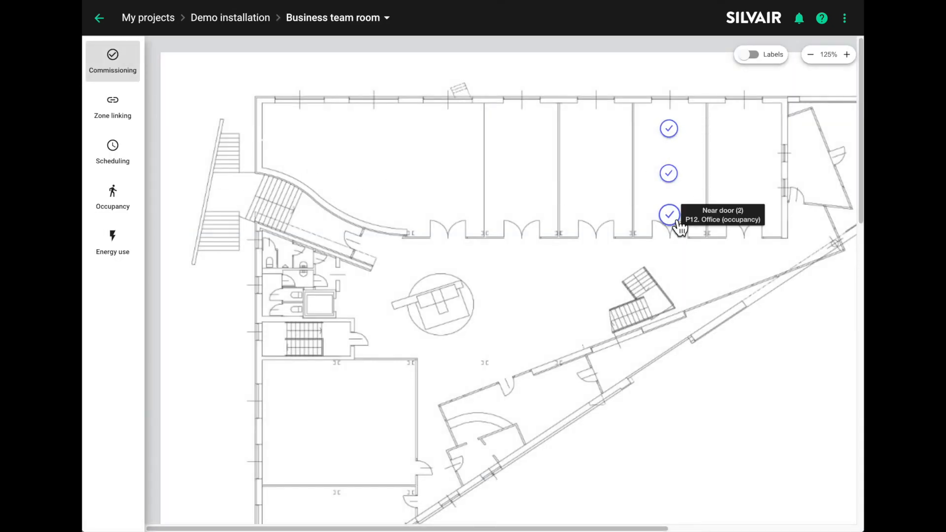
left_click(668, 215)
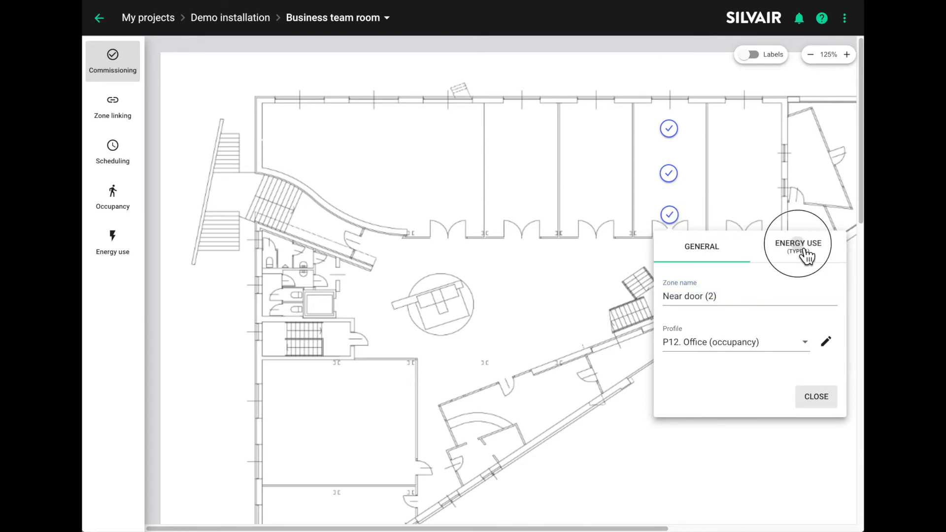
left_click(797, 247)
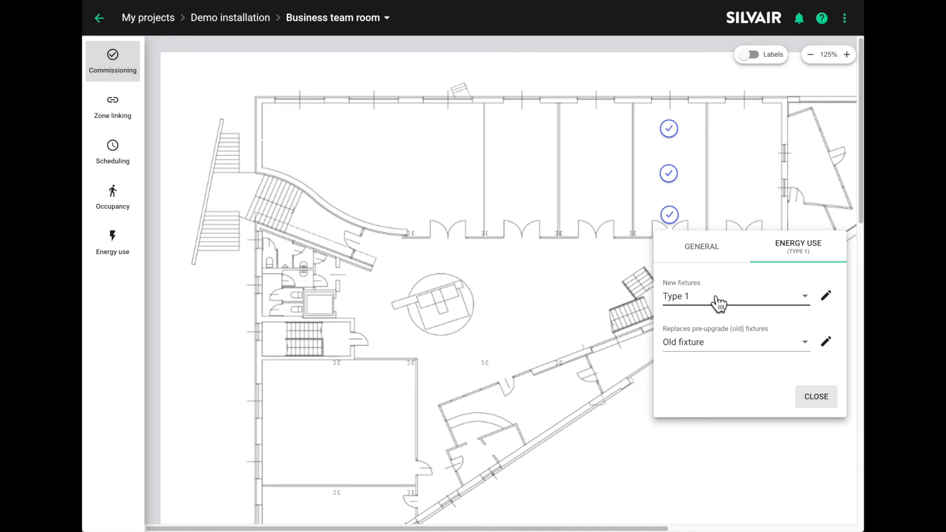
mouse_move(779, 348)
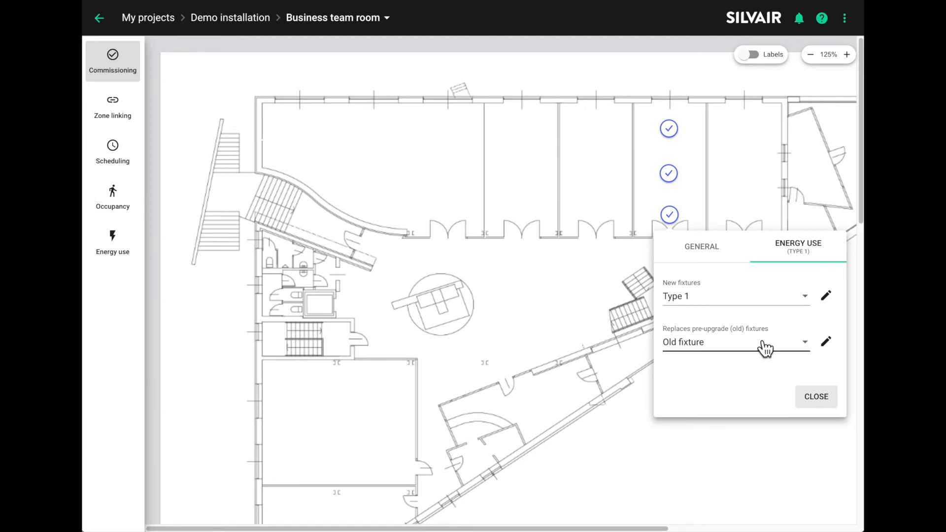
mouse_move(815, 355)
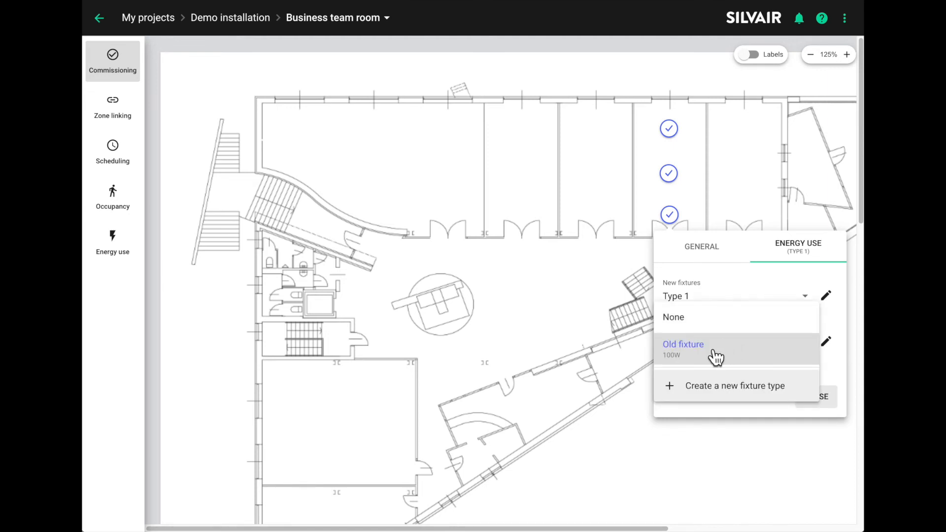
left_click(683, 346)
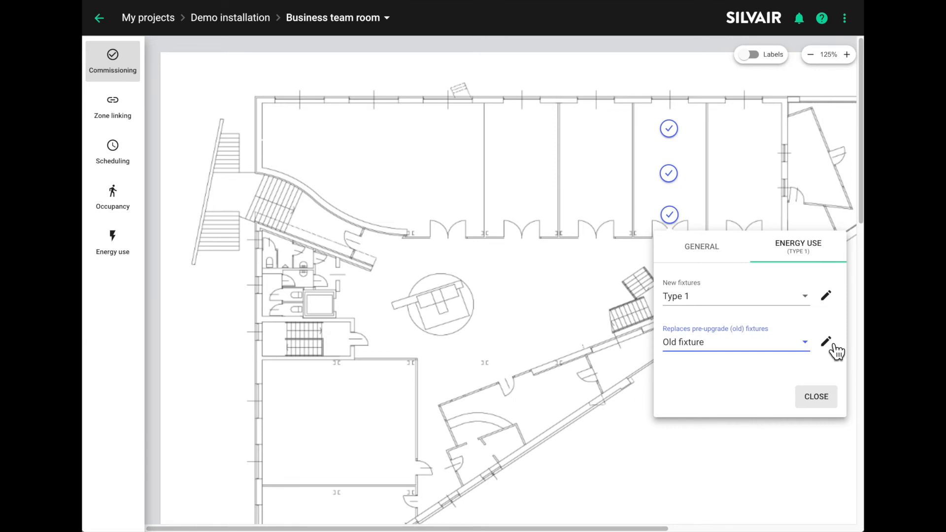
- Save Old fixture as 10 fixtures, 100 W, 1000 annual hours, confirming the overwrite
left_click(825, 342)
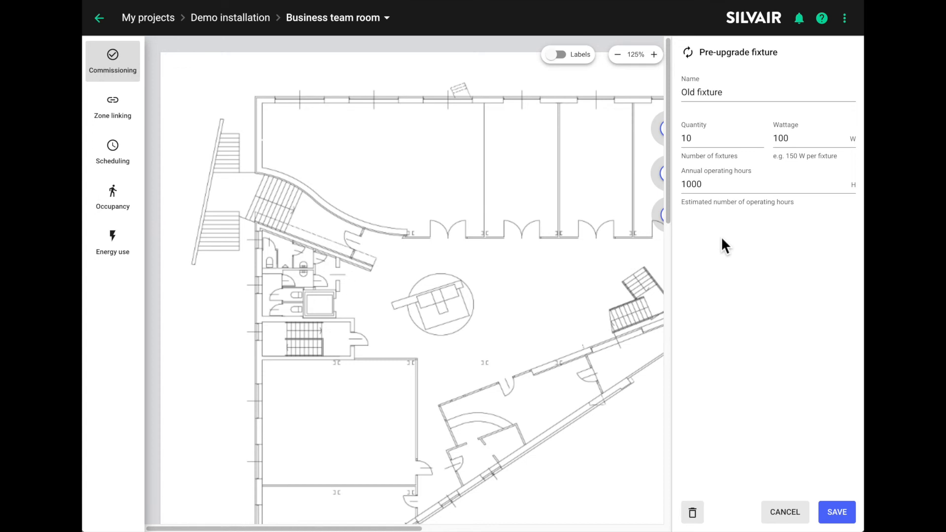
mouse_move(741, 242)
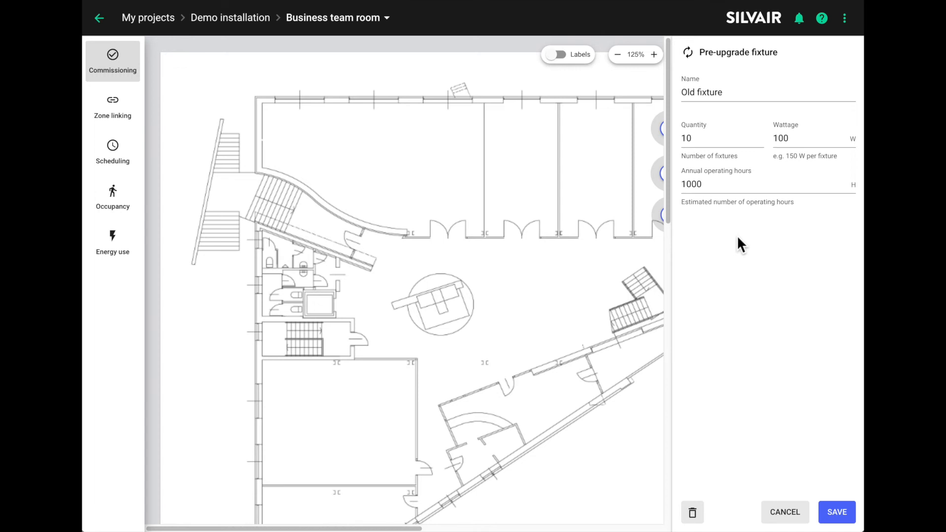
left_click(722, 137)
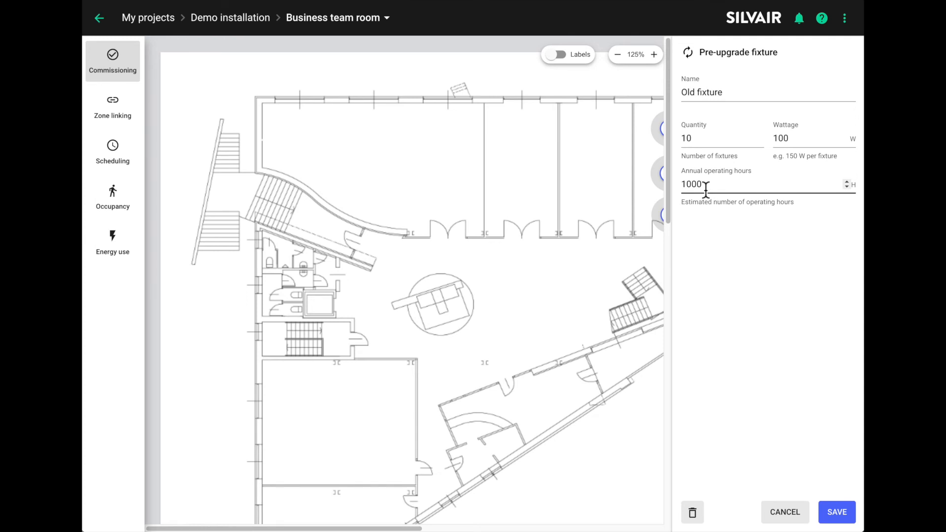
mouse_move(707, 188)
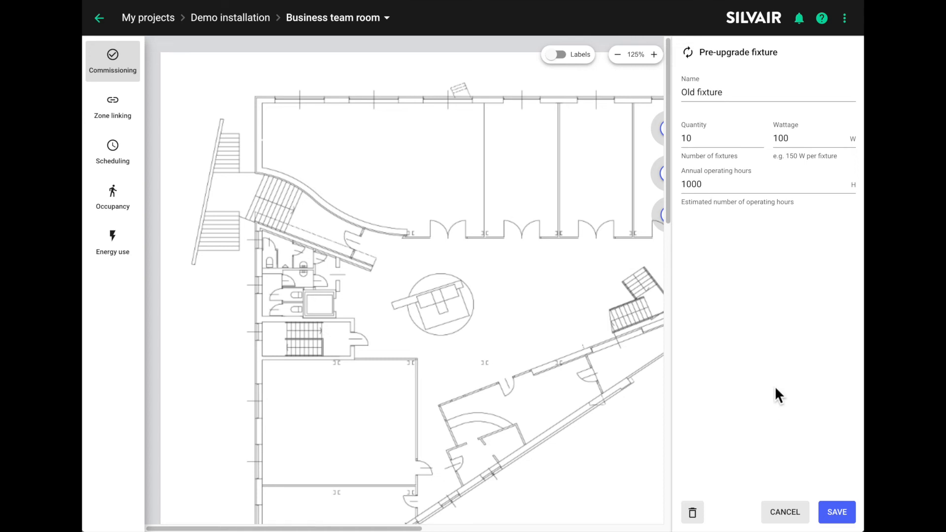
mouse_move(837, 512)
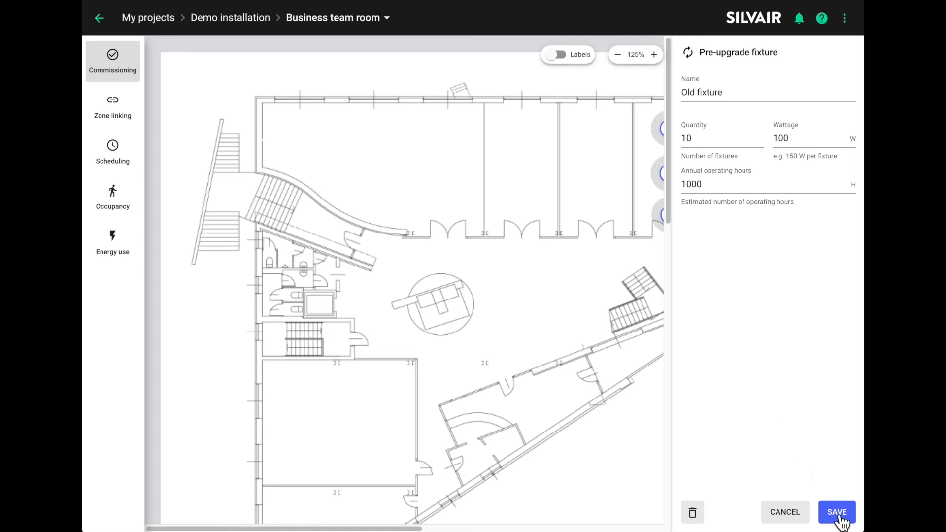
left_click(835, 511)
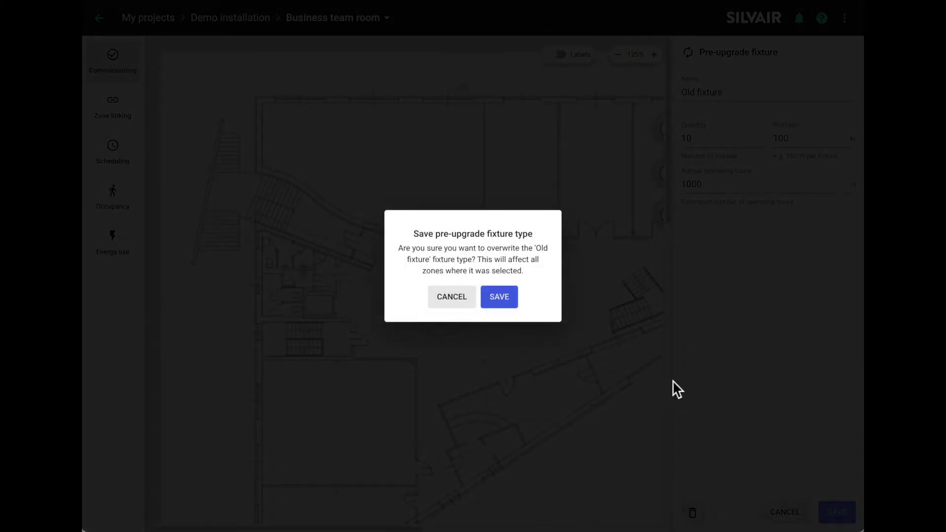
left_click(498, 296)
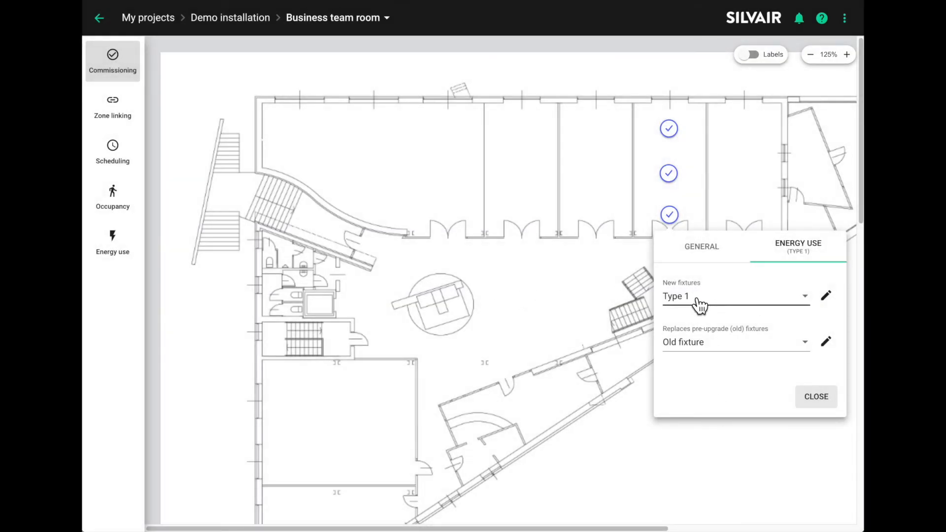
mouse_move(698, 356)
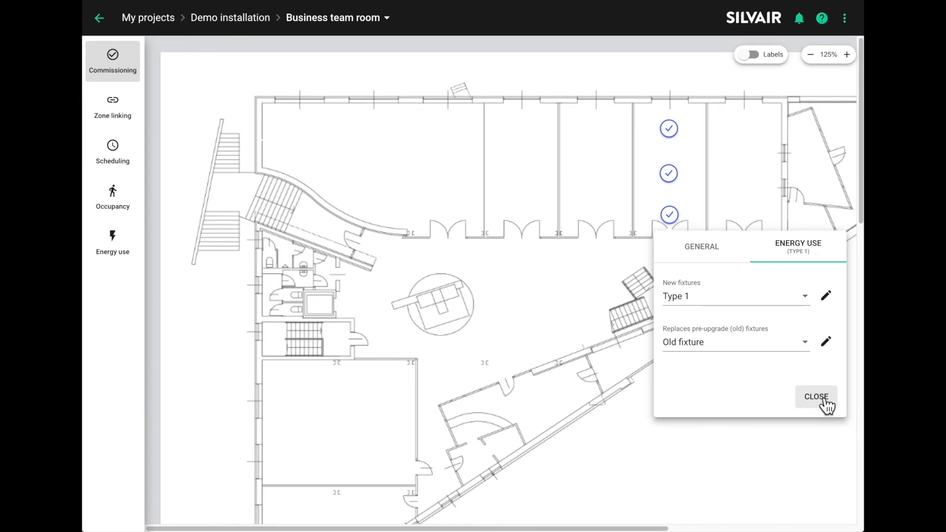
- Review Mid (4) and Near window (4) zones' fixture assignments: Type 1 replacing Old fixture
left_click(816, 396)
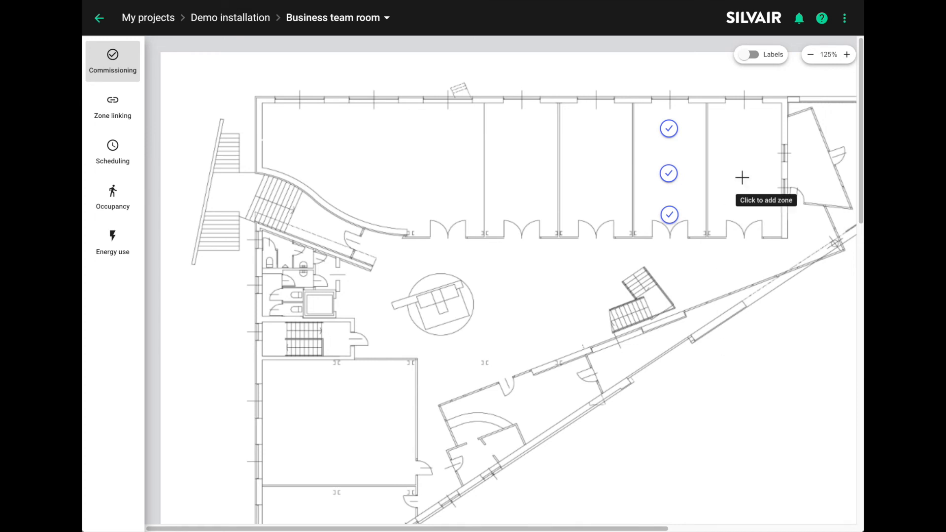
left_click(668, 215)
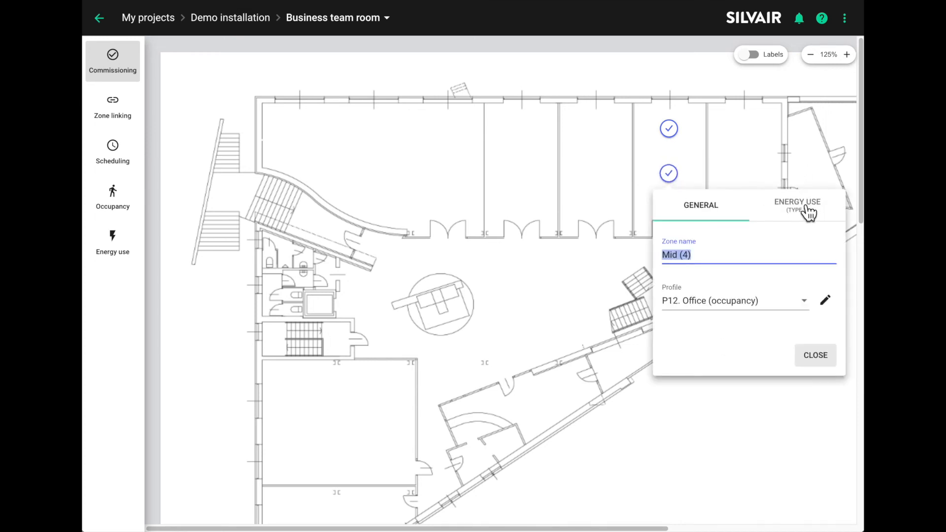
left_click(796, 205)
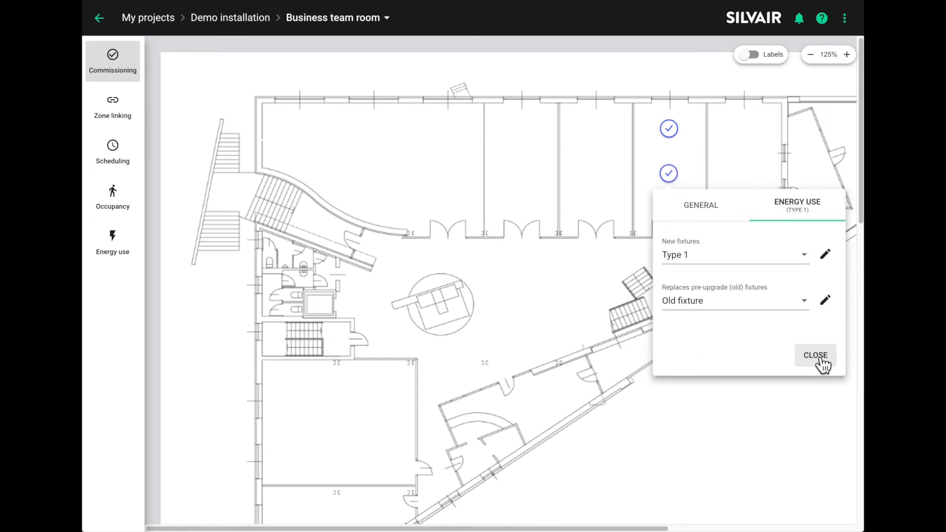
left_click(815, 355)
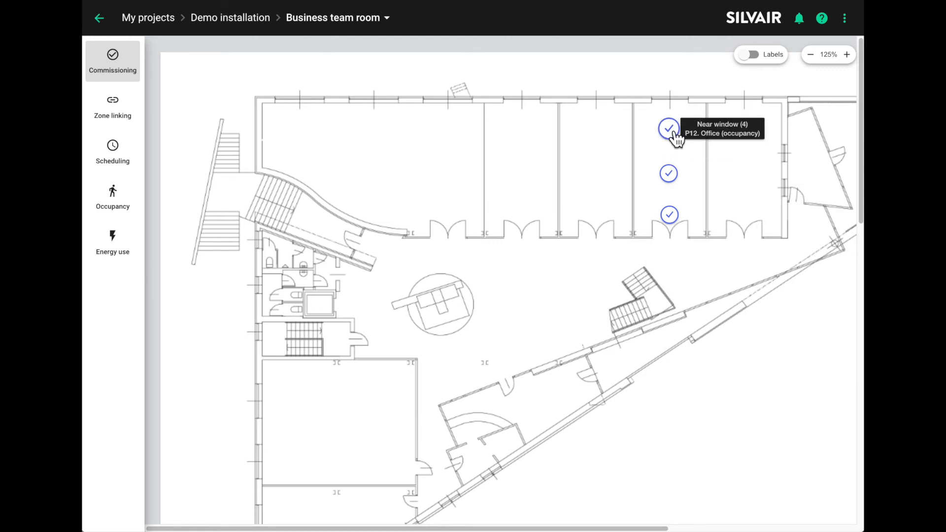
left_click(668, 128)
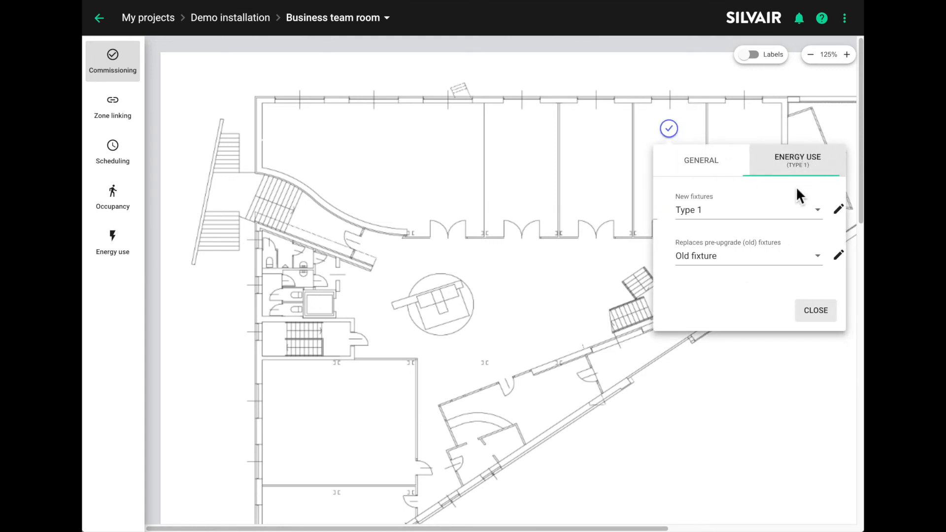
left_click(814, 310)
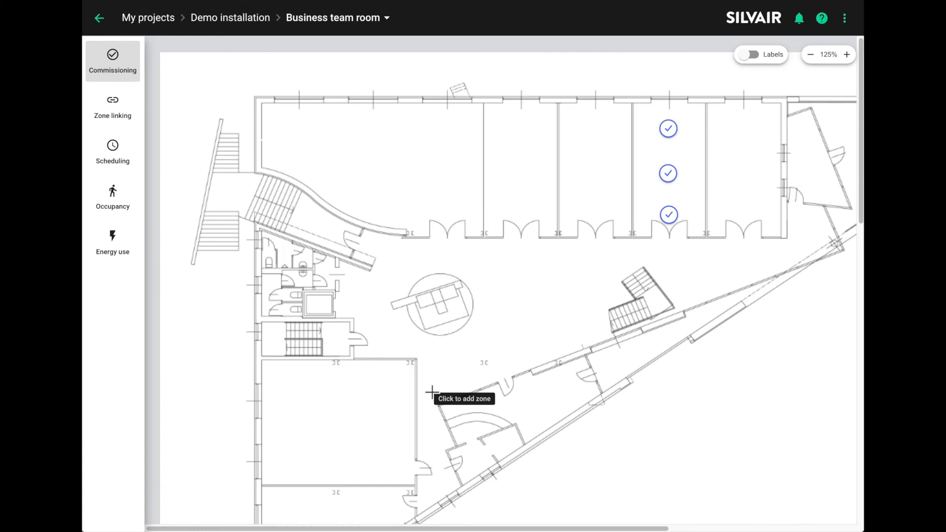
- Set Near window (4) zone's replaced pre-upgrade fixtures to None and close its settings
left_click(668, 128)
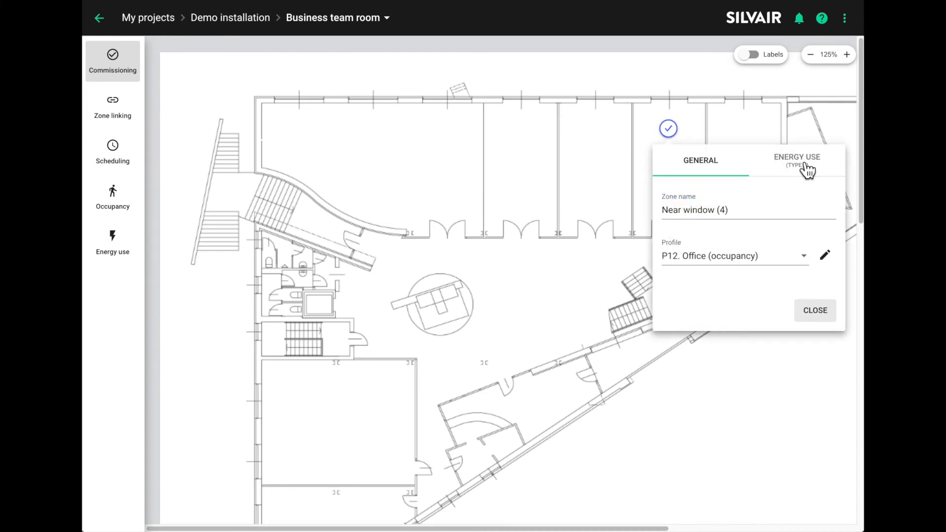
left_click(796, 161)
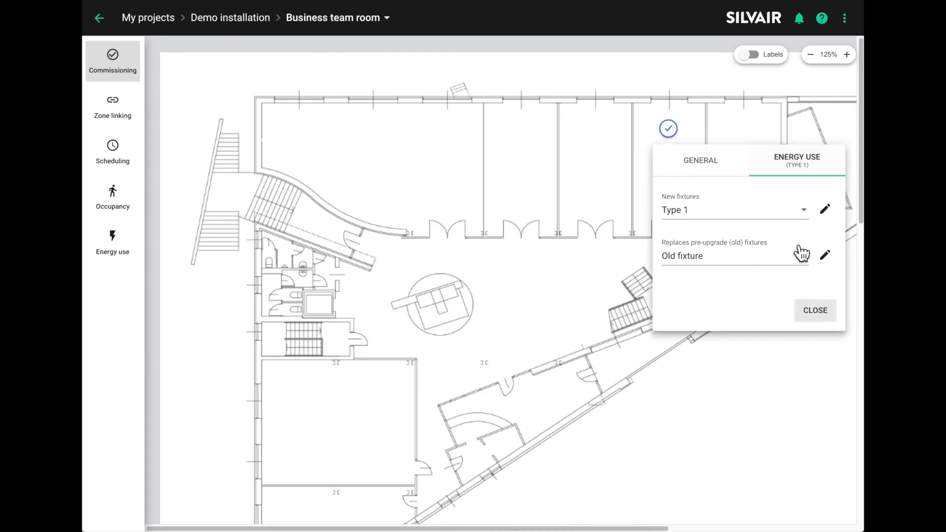
left_click(733, 255)
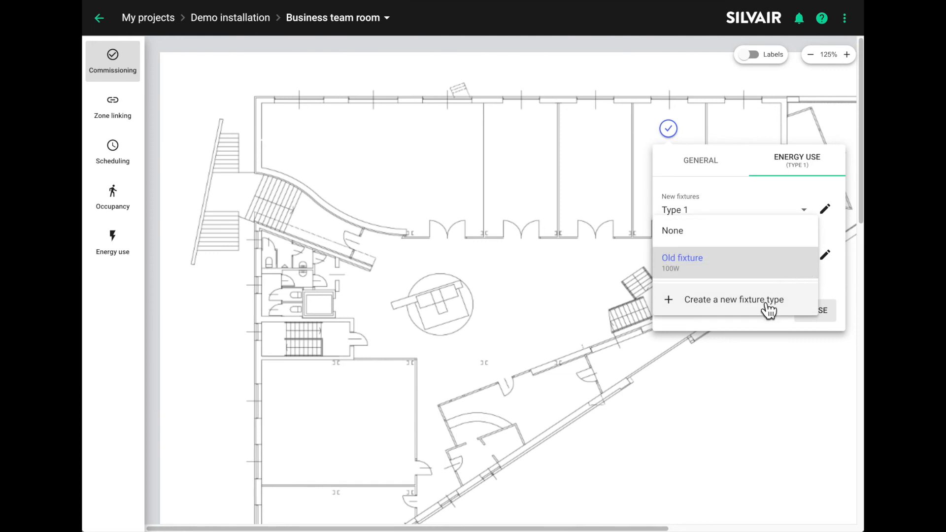
mouse_move(687, 234)
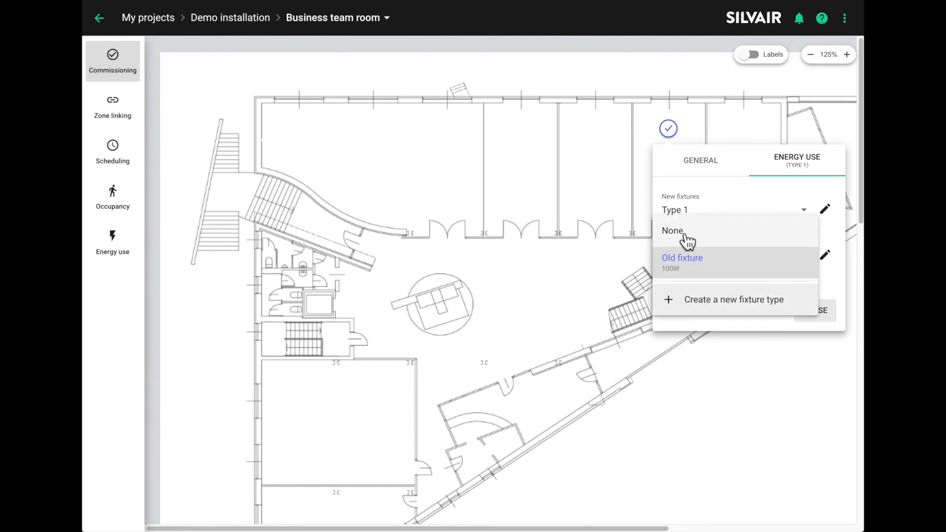
left_click(672, 231)
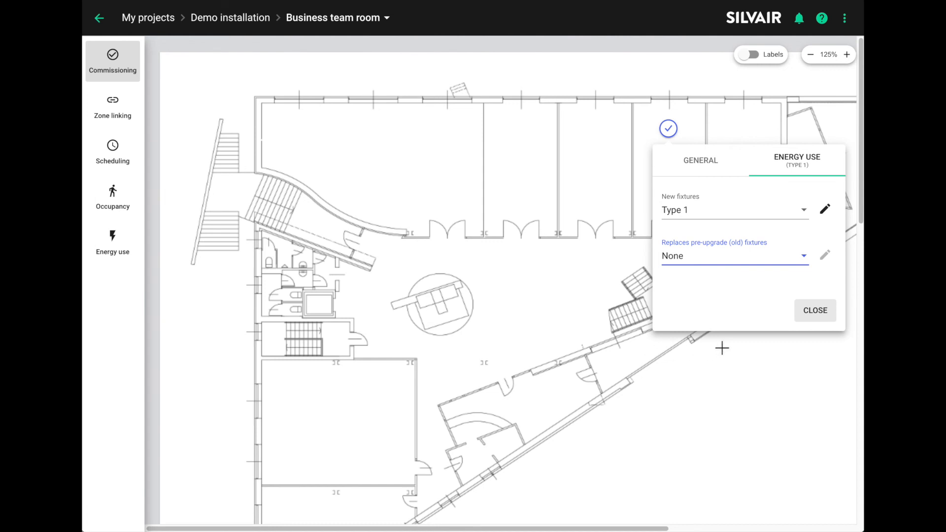
left_click(814, 310)
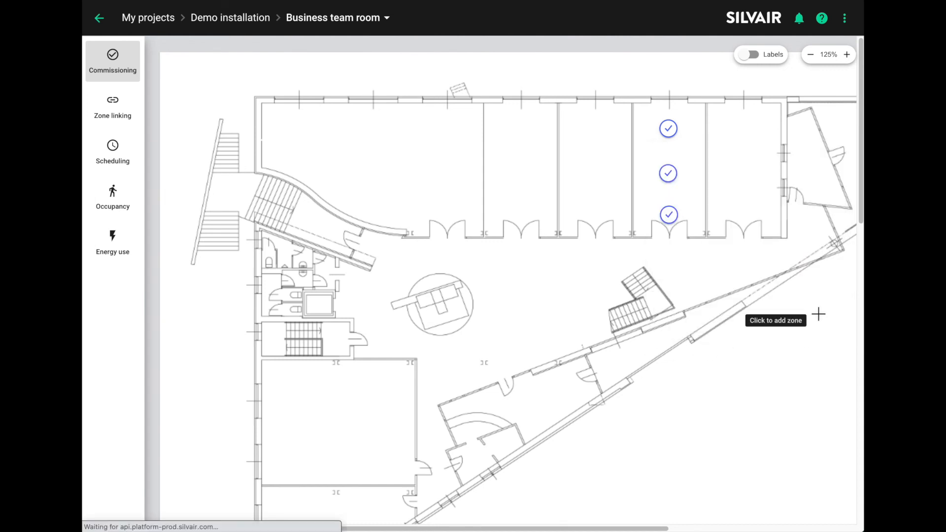
mouse_move(288, 255)
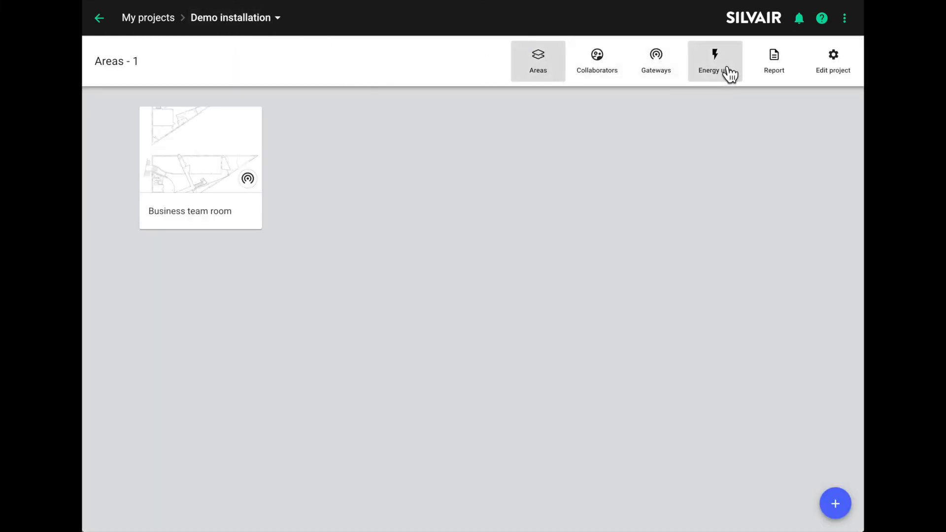
- Open the project Energy use page showing 73% savings and $142.73 annual cost savings
left_click(714, 60)
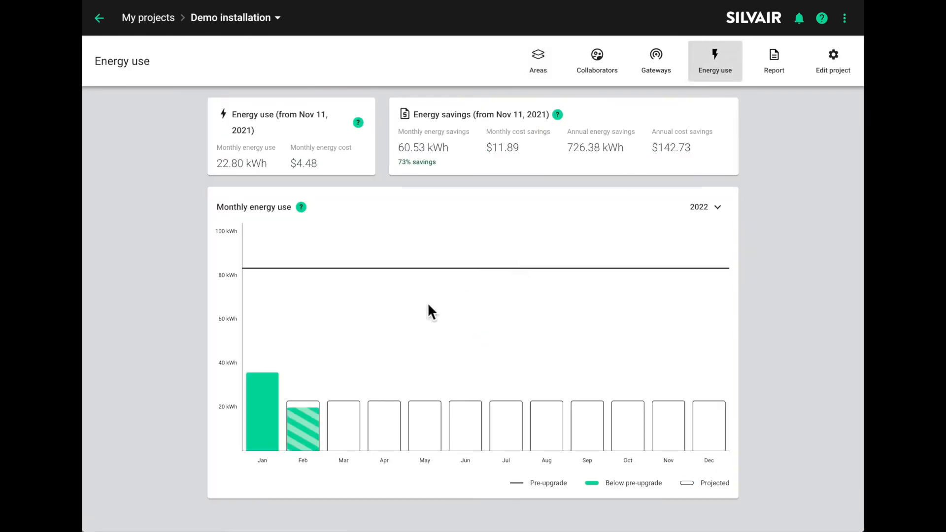
mouse_move(151, 252)
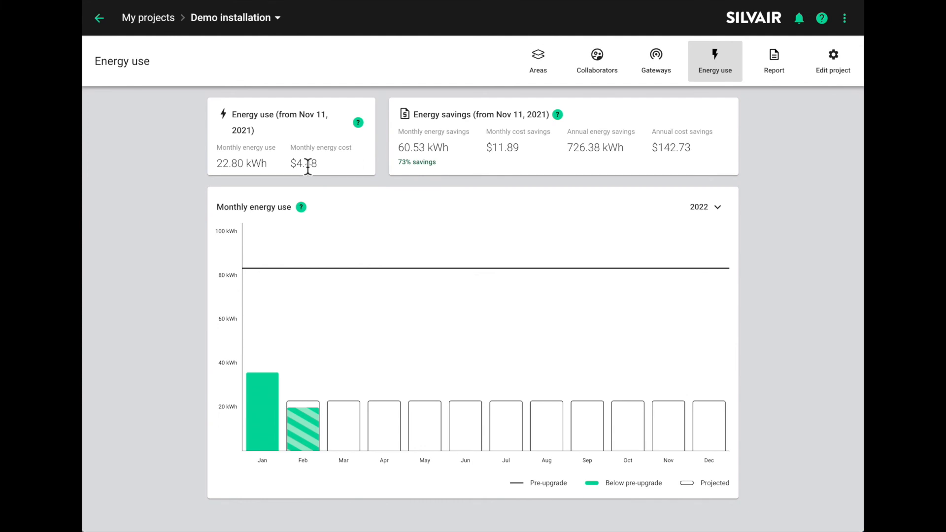
mouse_move(427, 139)
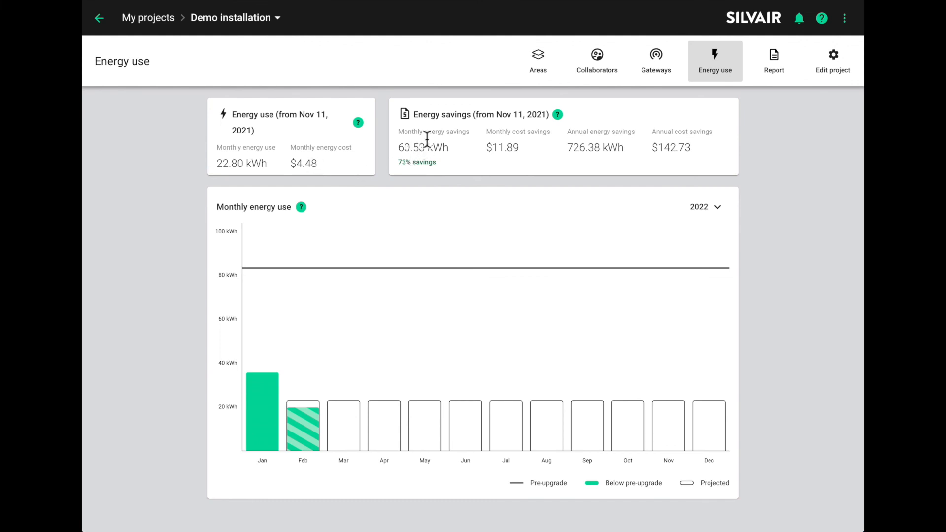
mouse_move(415, 139)
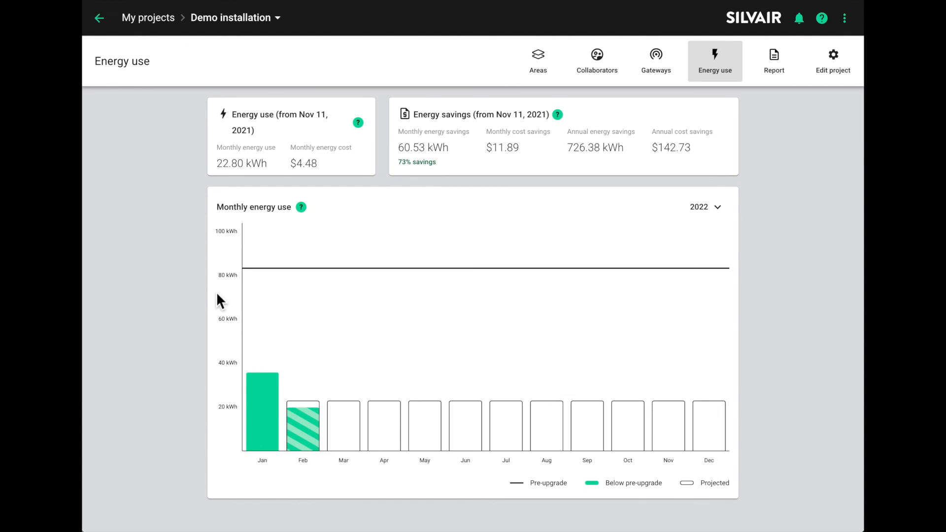
mouse_move(224, 304)
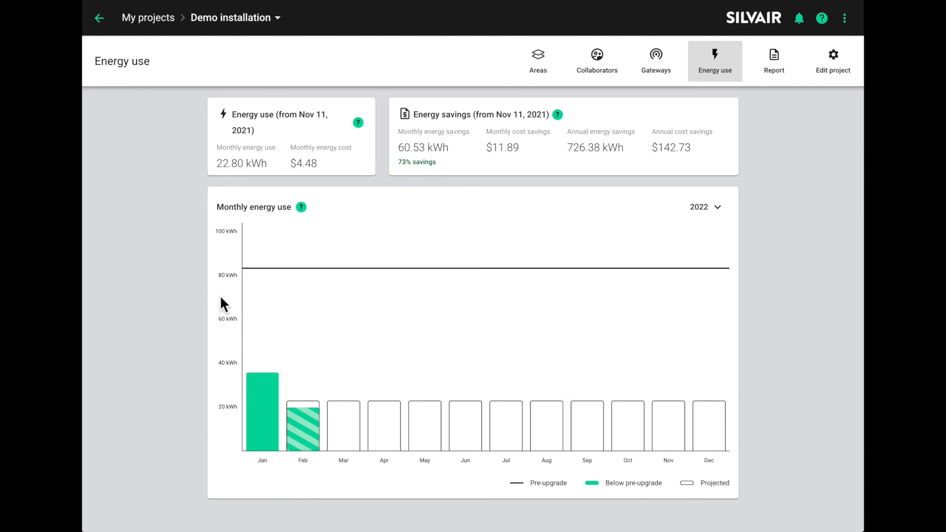
mouse_move(368, 425)
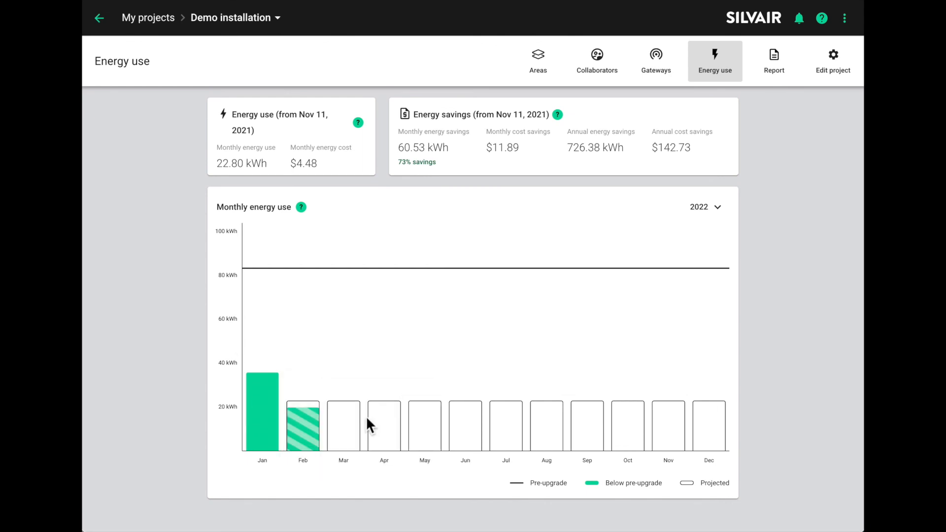
mouse_move(343, 425)
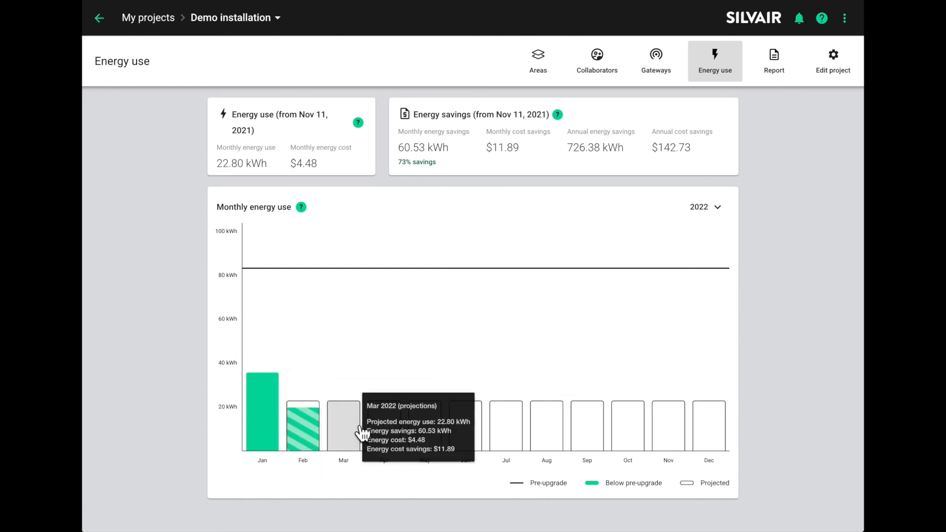
mouse_move(357, 435)
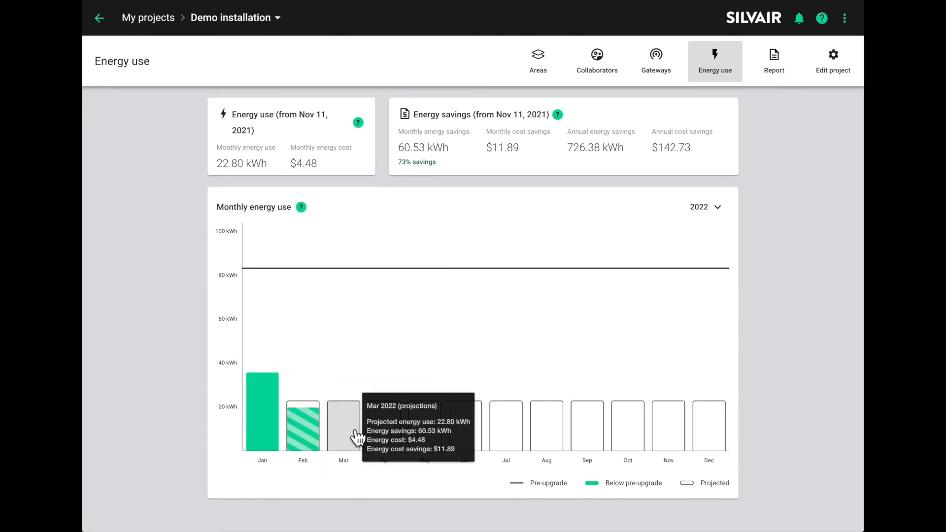
mouse_move(352, 381)
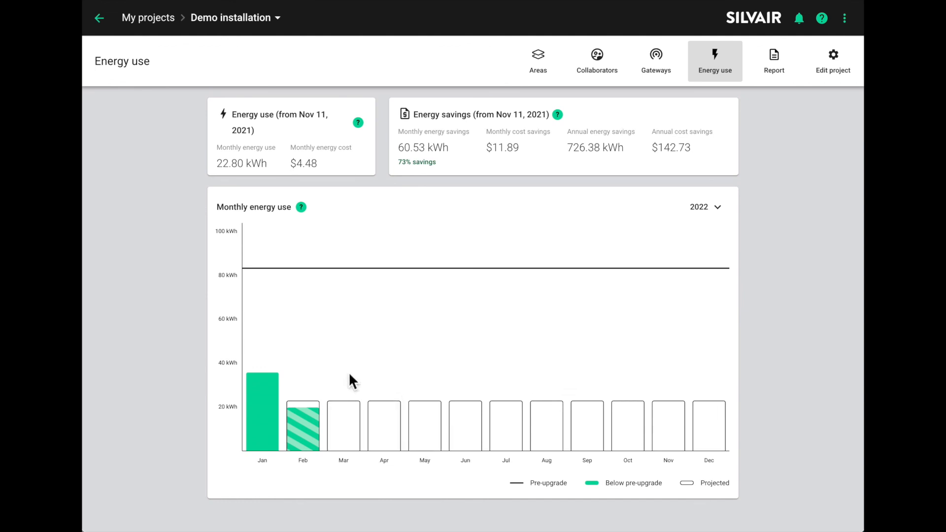
mouse_move(274, 432)
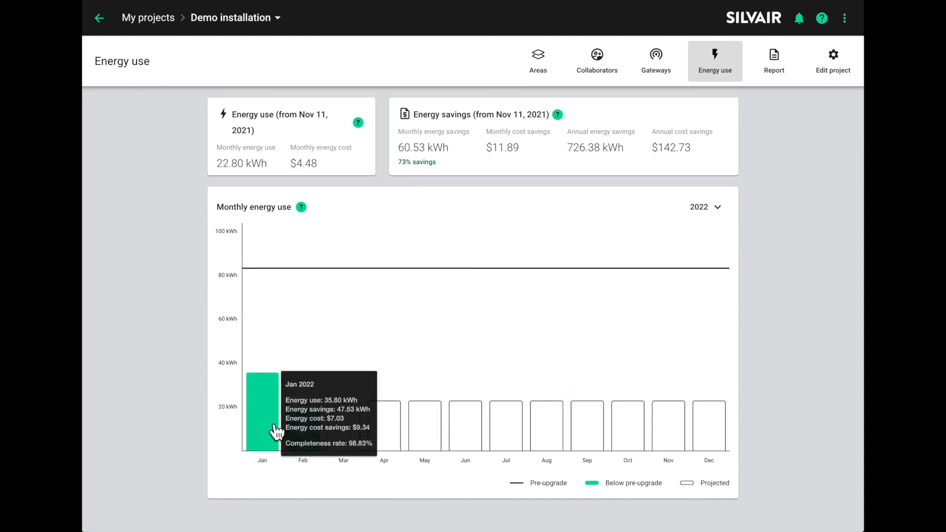
mouse_move(161, 241)
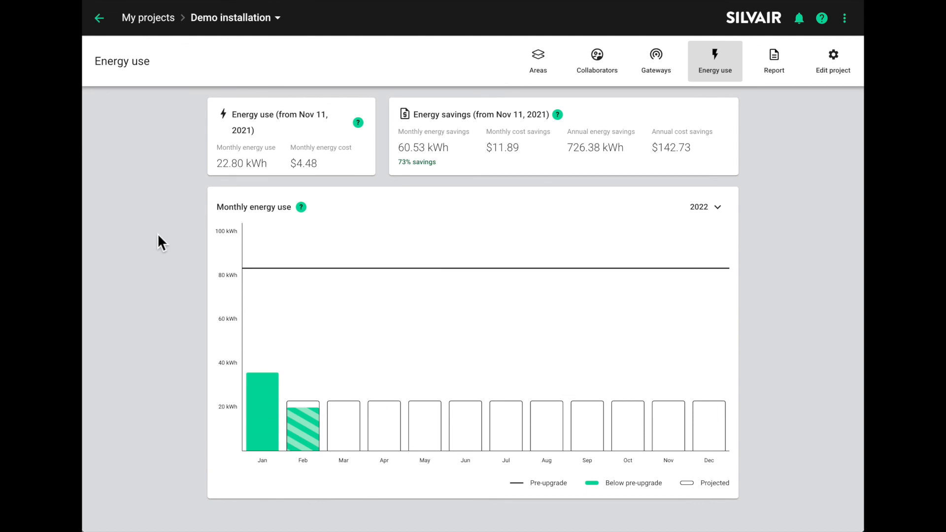
mouse_move(190, 260)
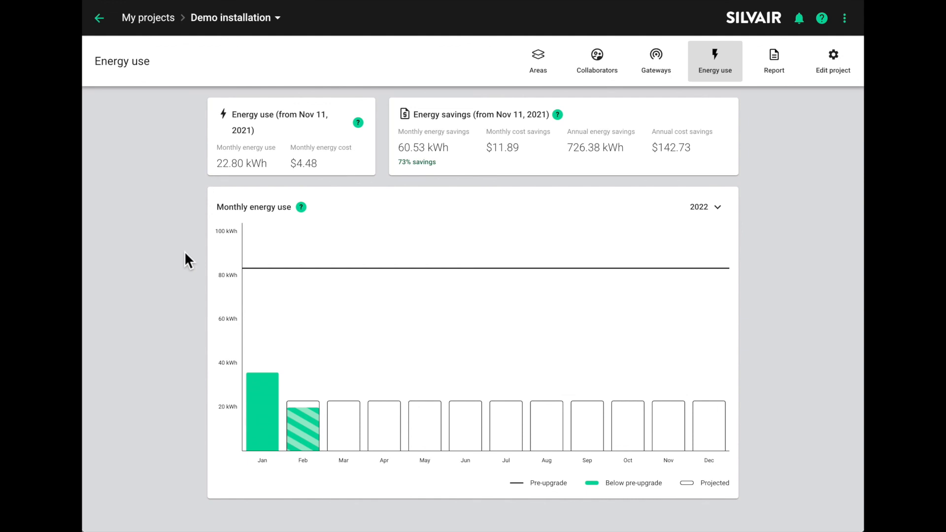
mouse_move(271, 425)
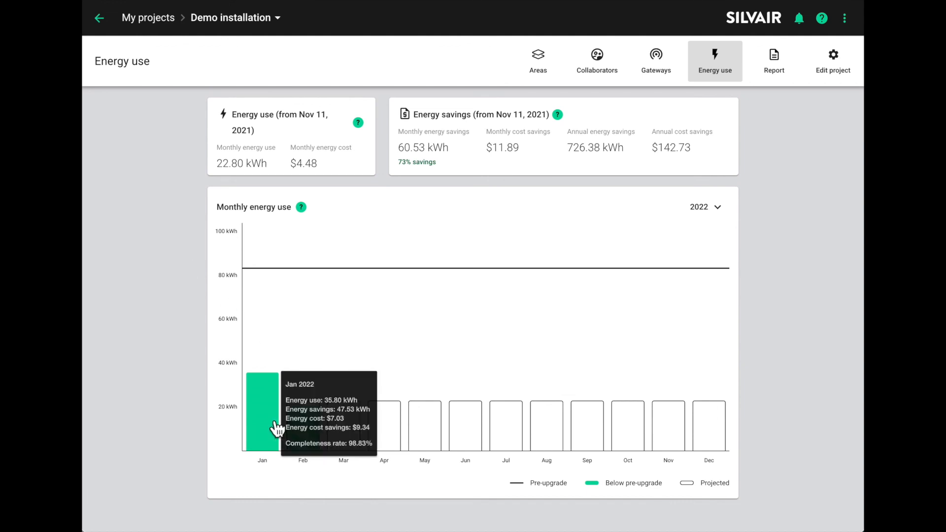
mouse_move(276, 428)
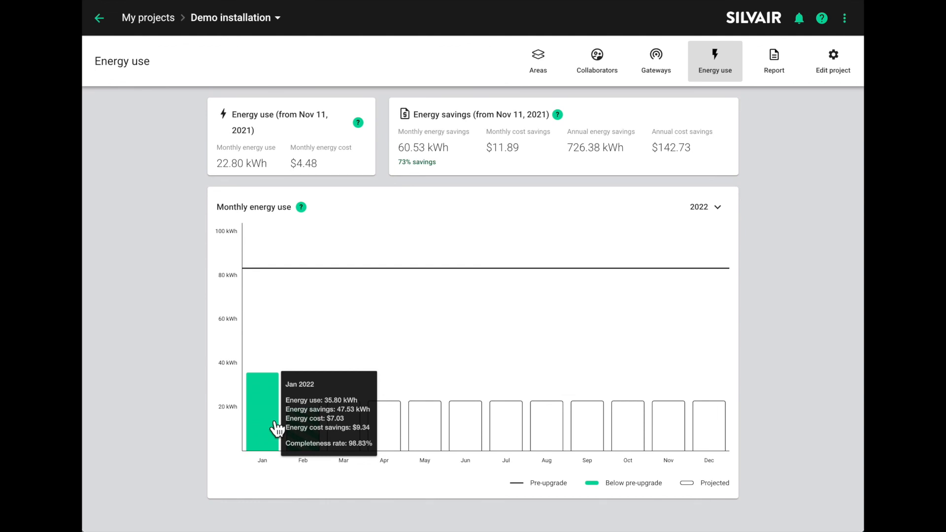